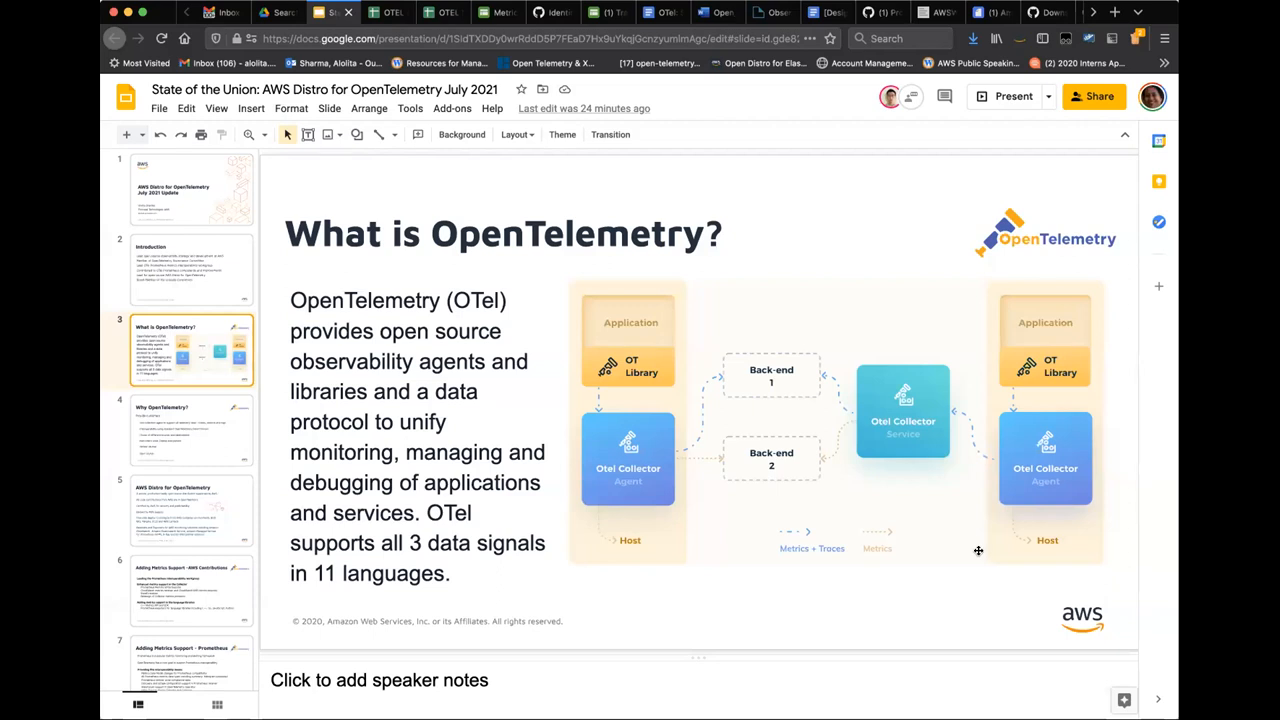
mouse_move(970, 148)
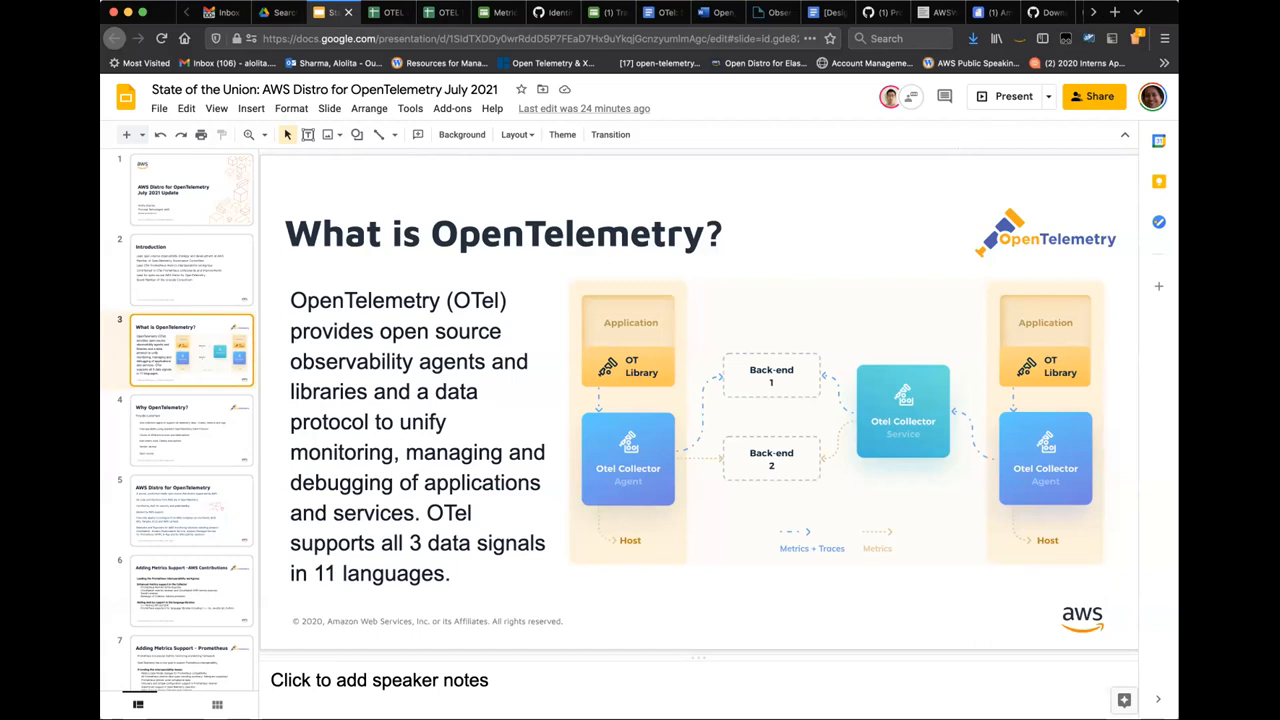
- Focus the terminal and run kubectl get all -A to list resources in every namespace
click(1012, 96)
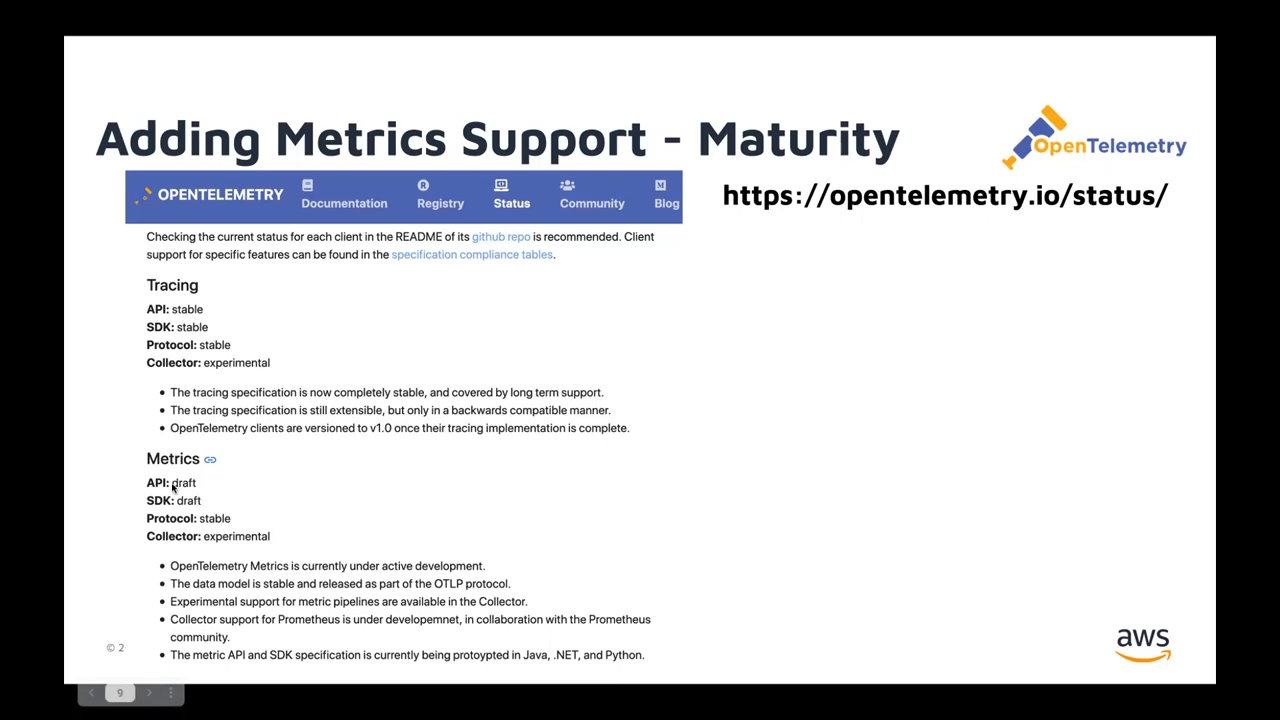
mouse_move(258, 552)
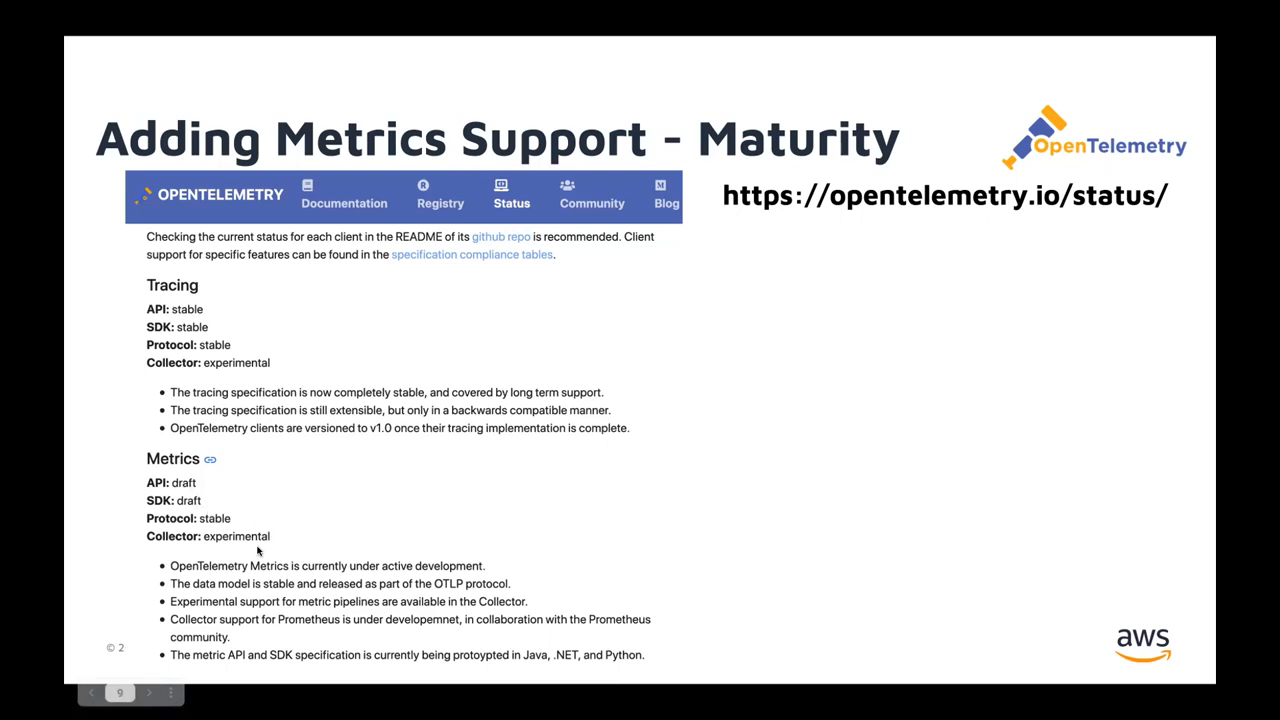
mouse_move(294, 544)
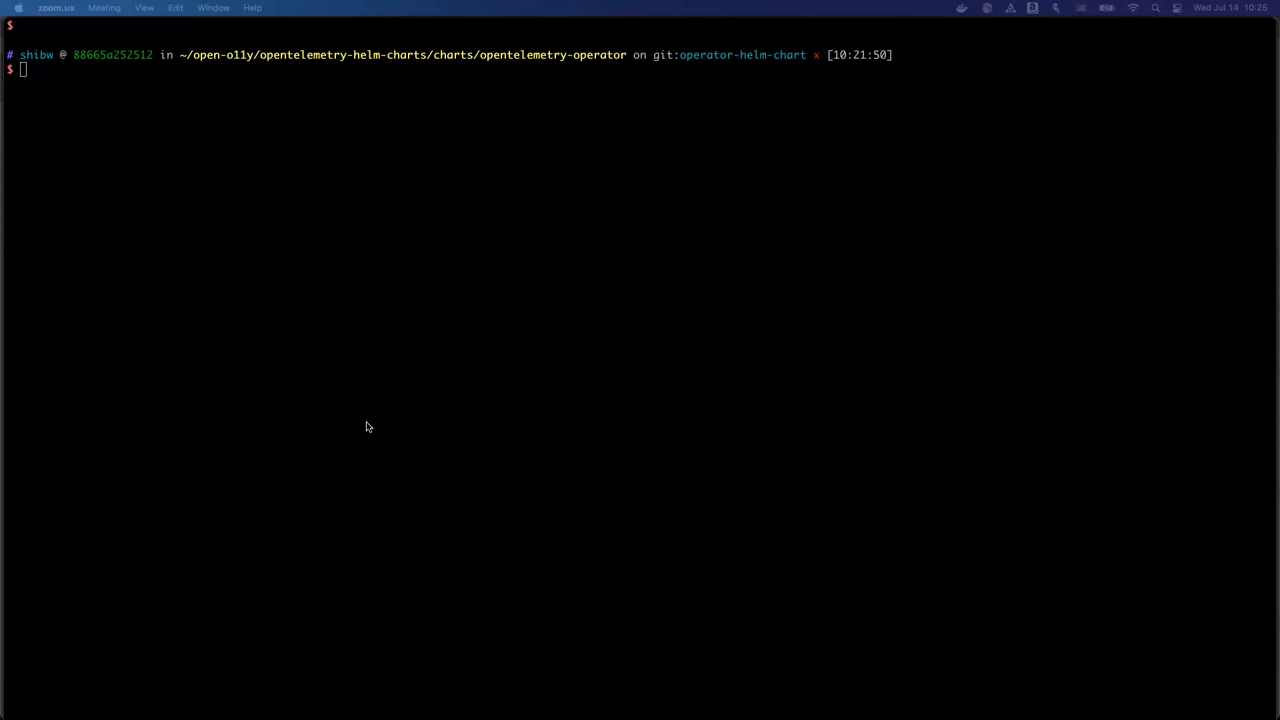
mouse_move(580, 98)
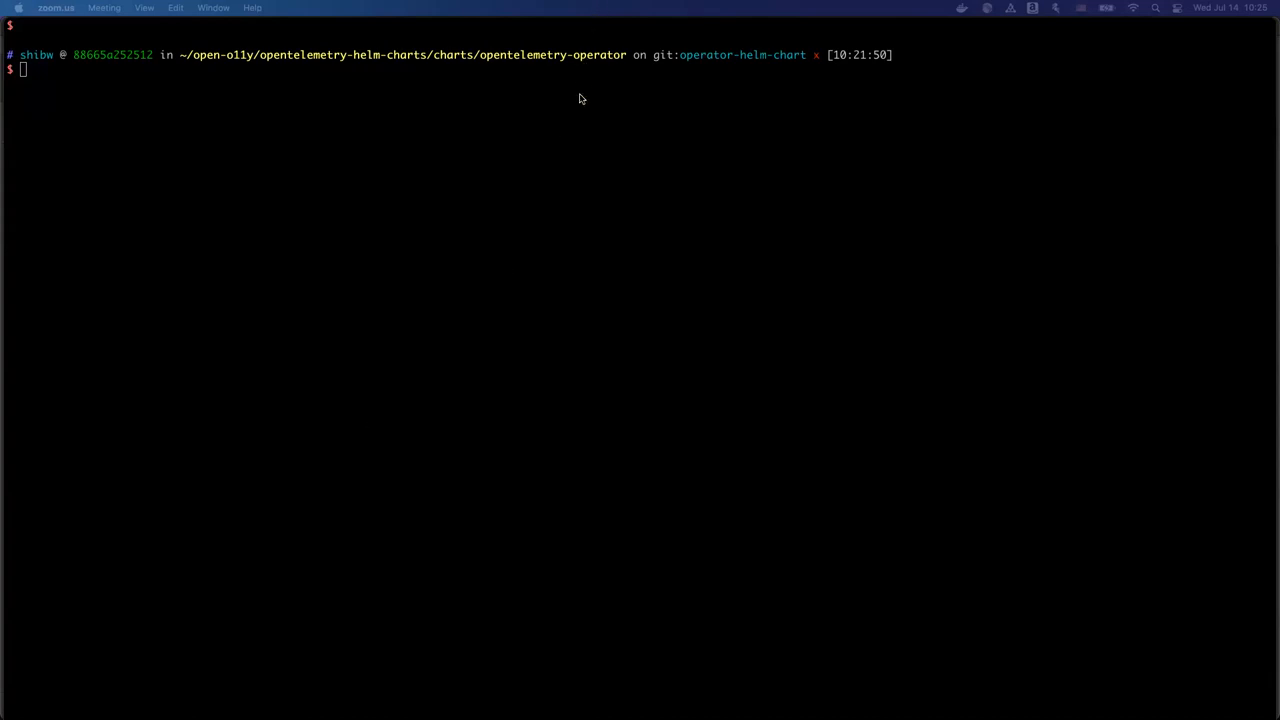
mouse_move(660, 132)
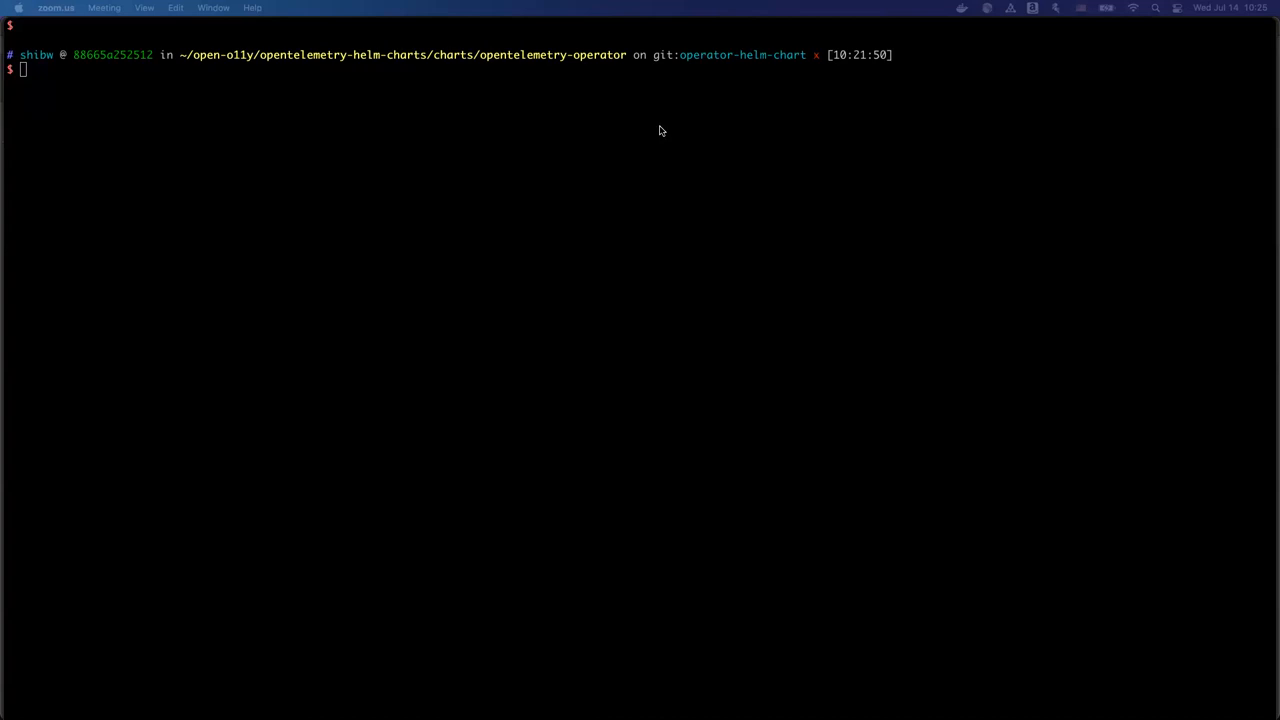
mouse_move(658, 138)
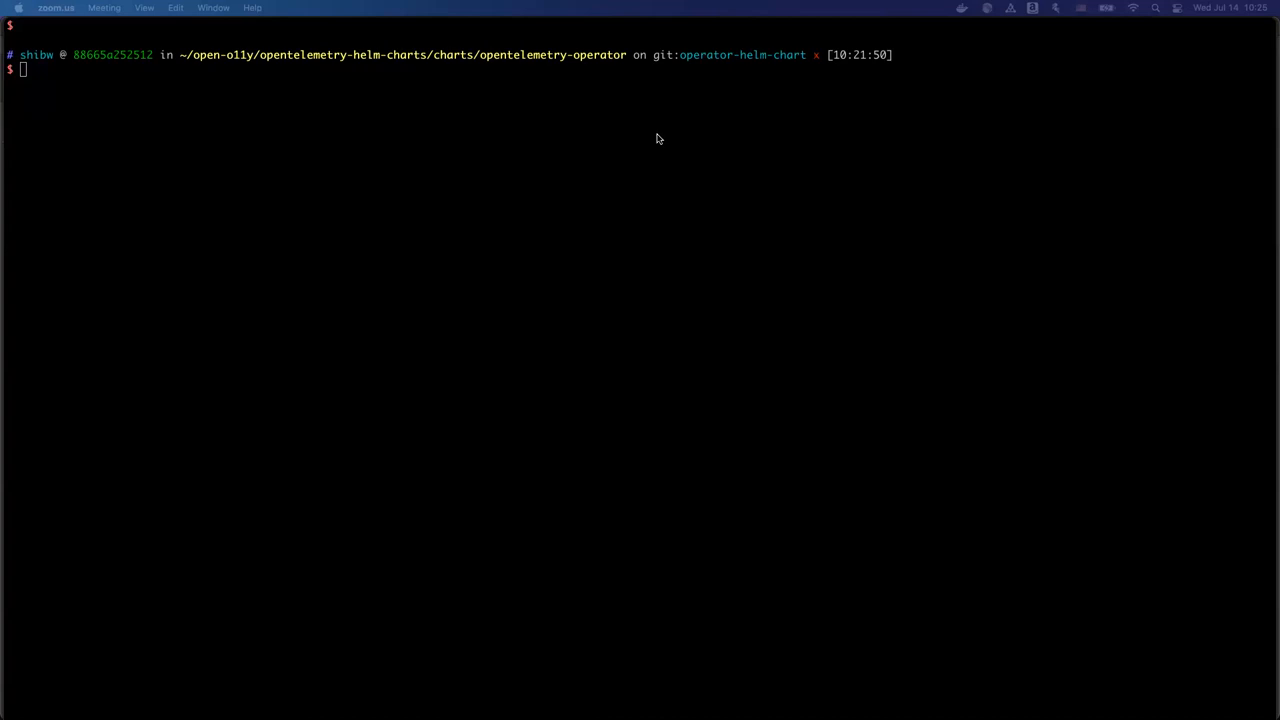
mouse_move(600, 156)
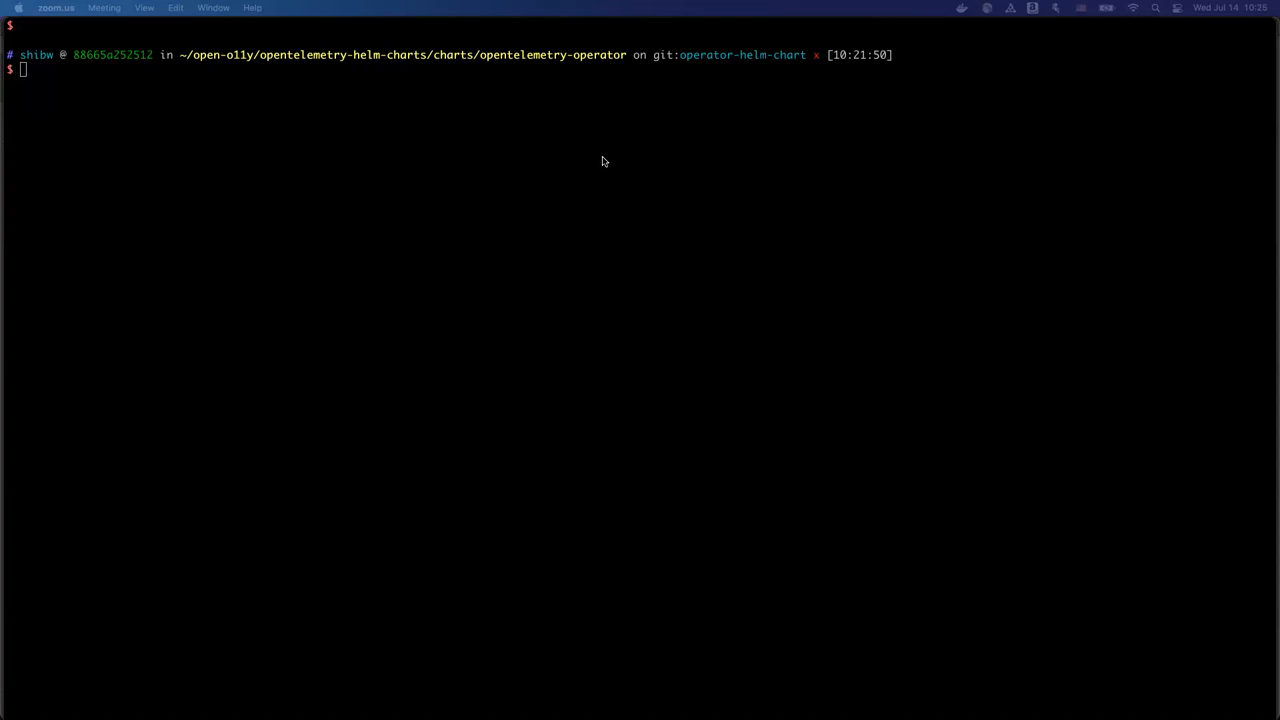
mouse_move(644, 150)
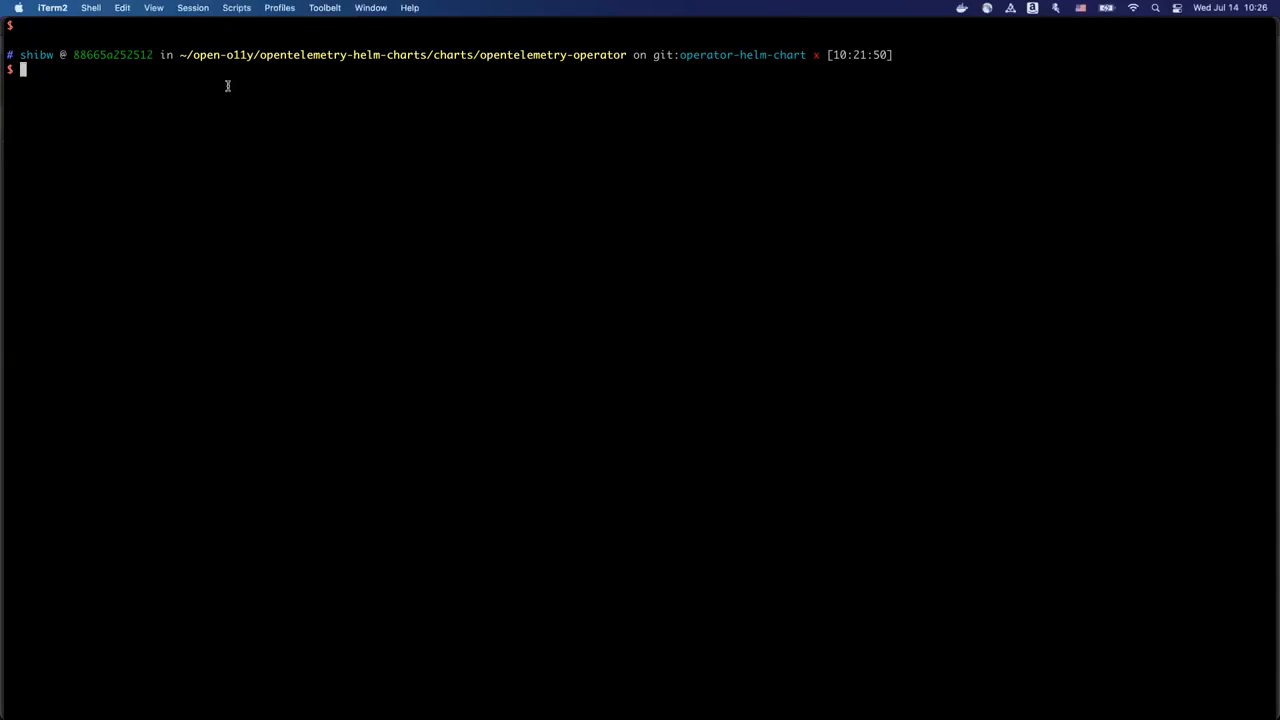
mouse_move(276, 90)
text(kubectl get all -A)
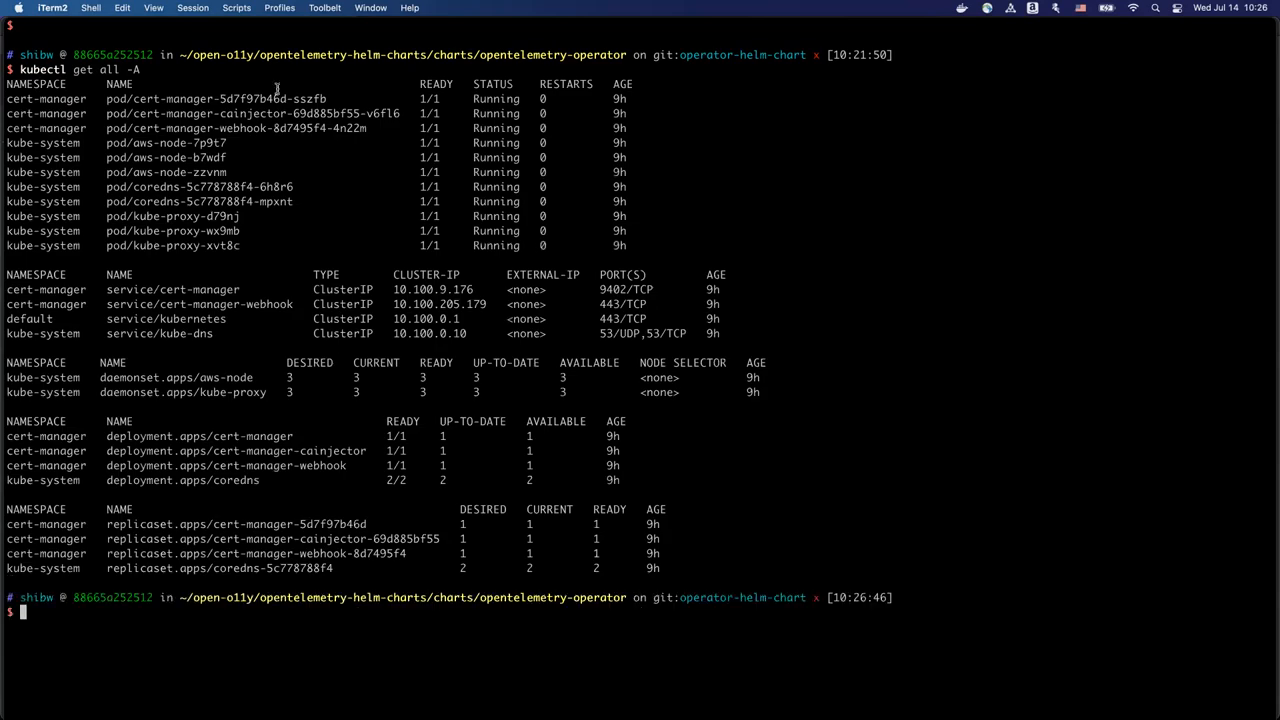
mouse_move(168, 108)
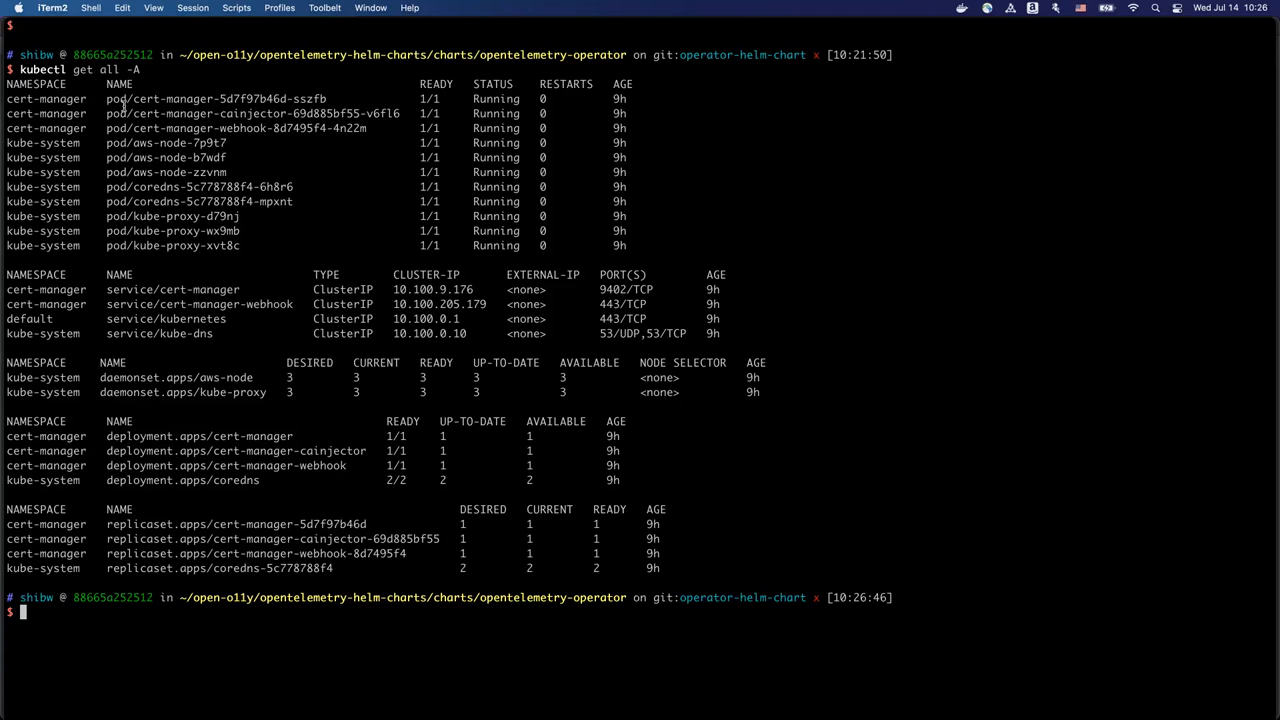
- Check helm ls -A, install the operator chart as release my-op, and verify STATUS: deployed
text(helm ls -A)
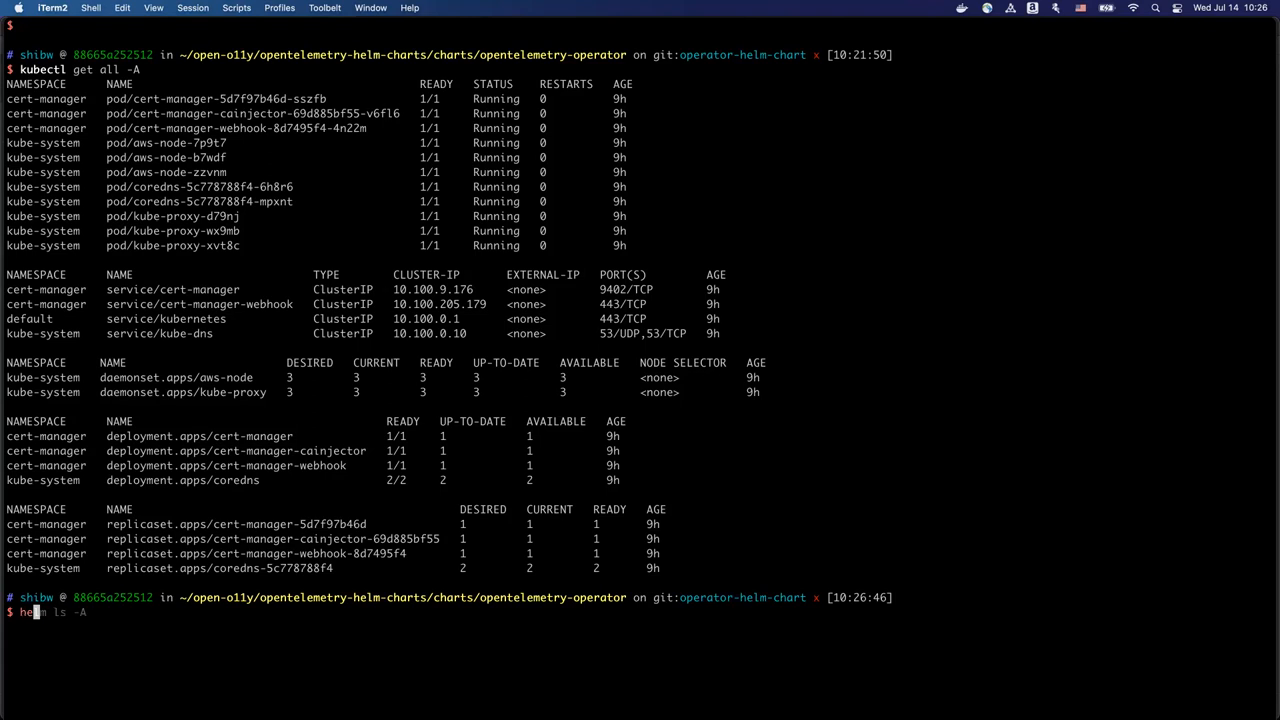
text(install my-op .)
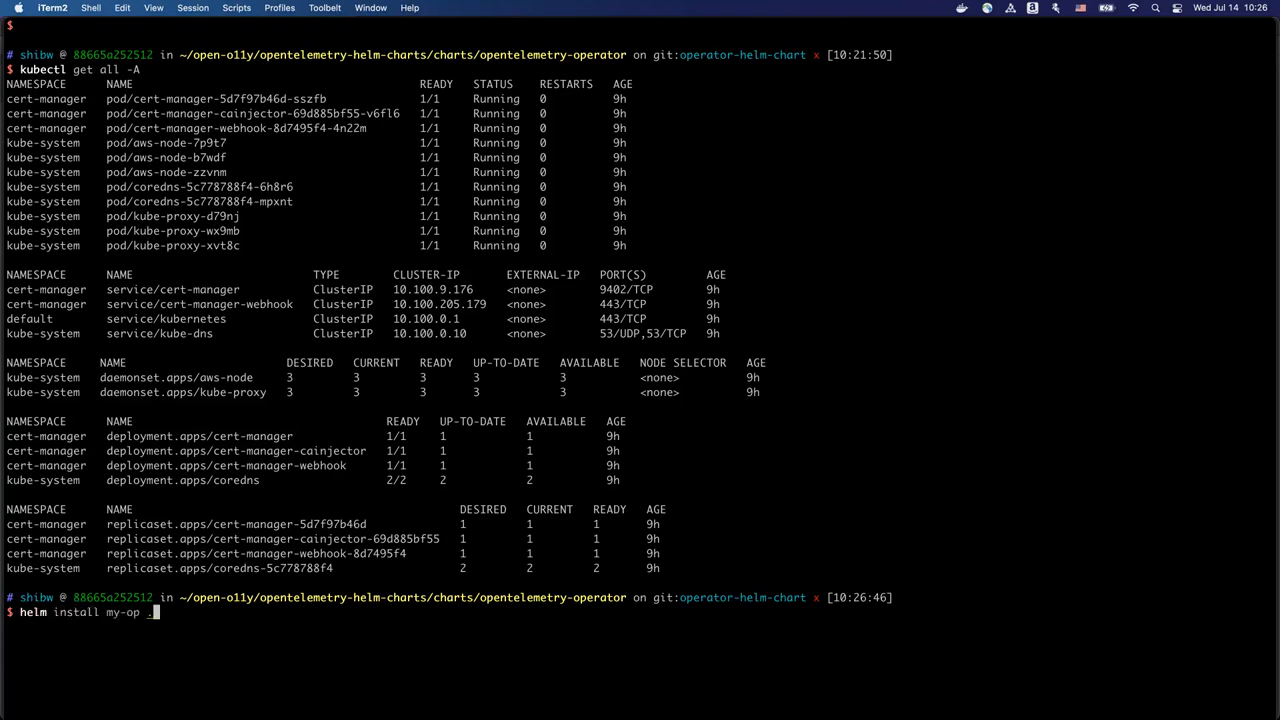
mouse_move(84, 242)
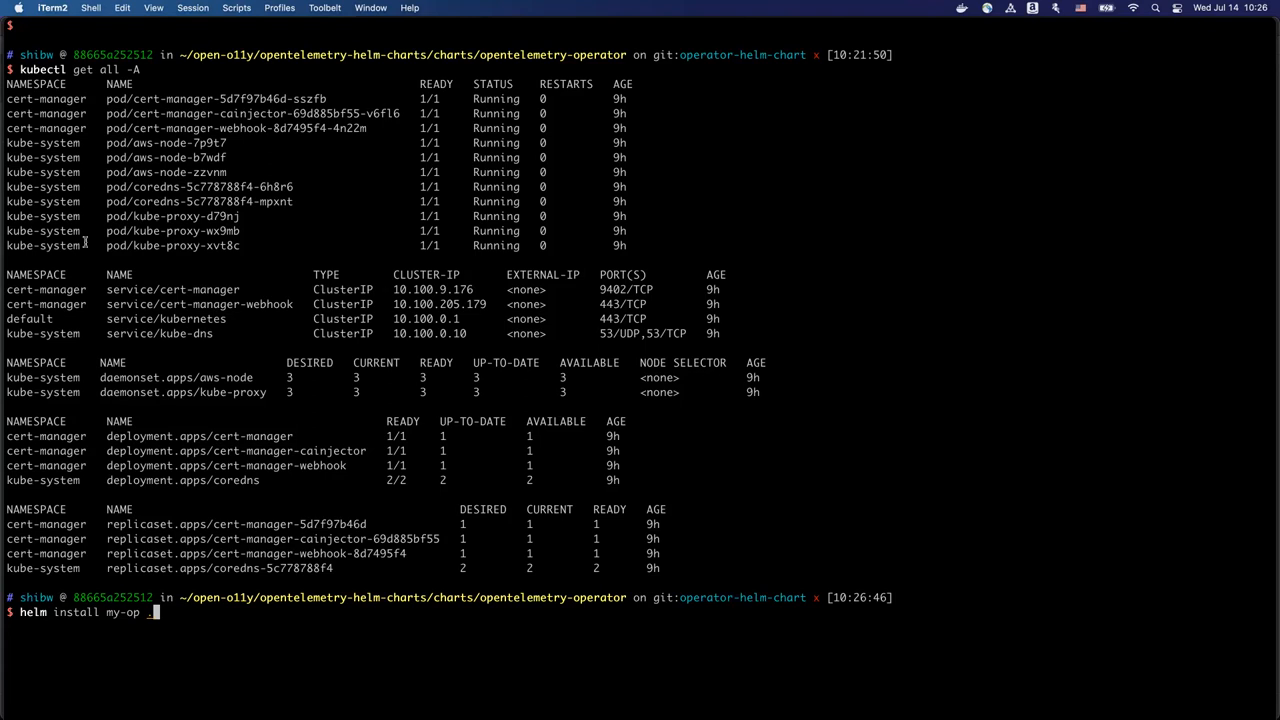
double_click(120, 612)
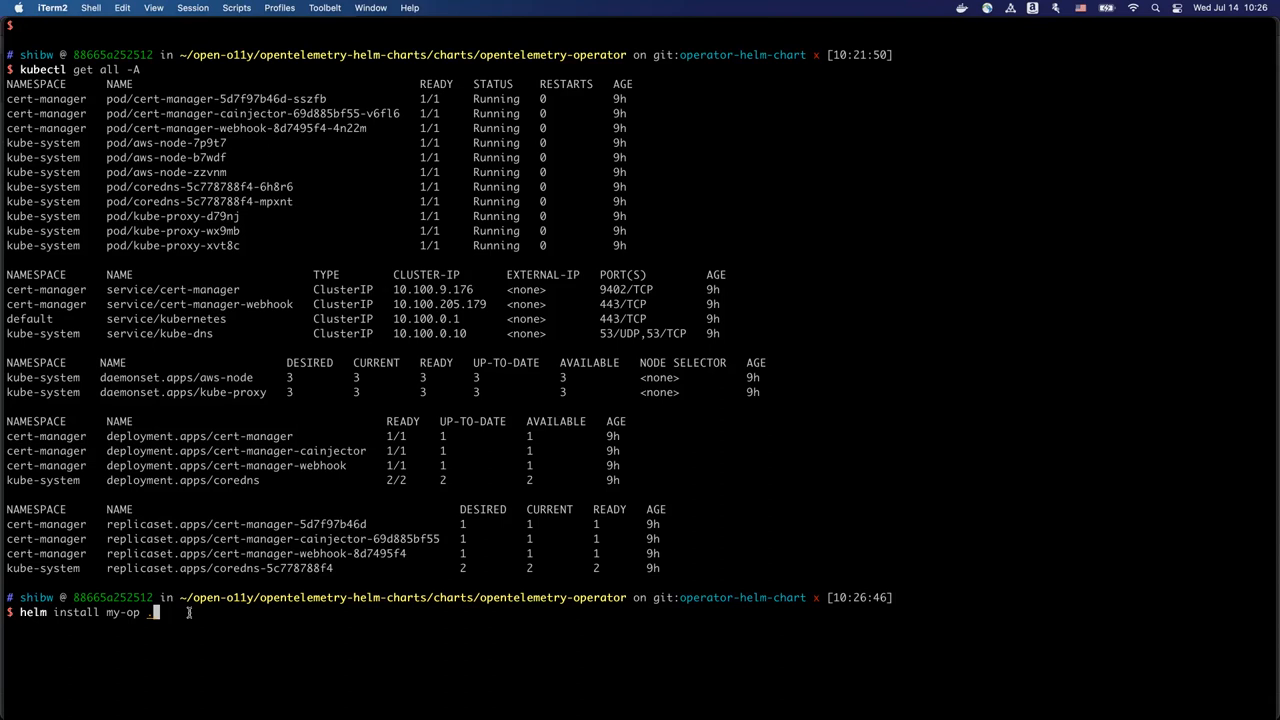
mouse_move(334, 598)
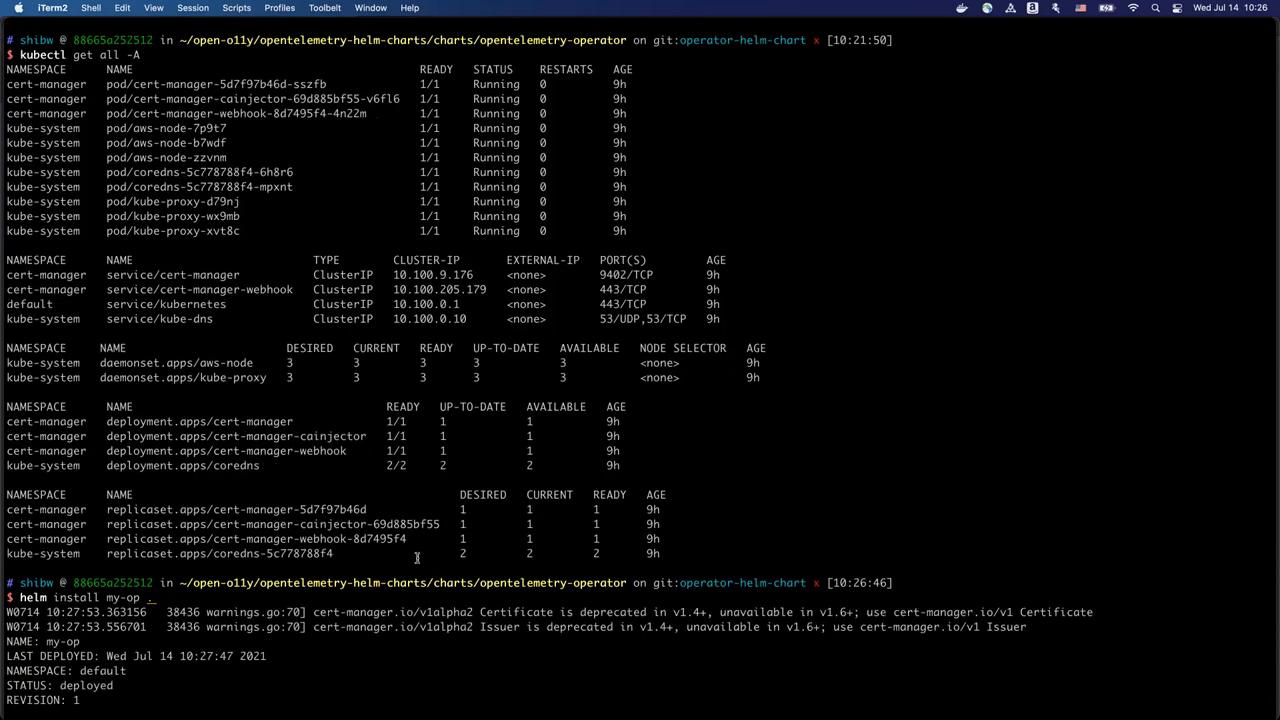
scroll(down, 3)
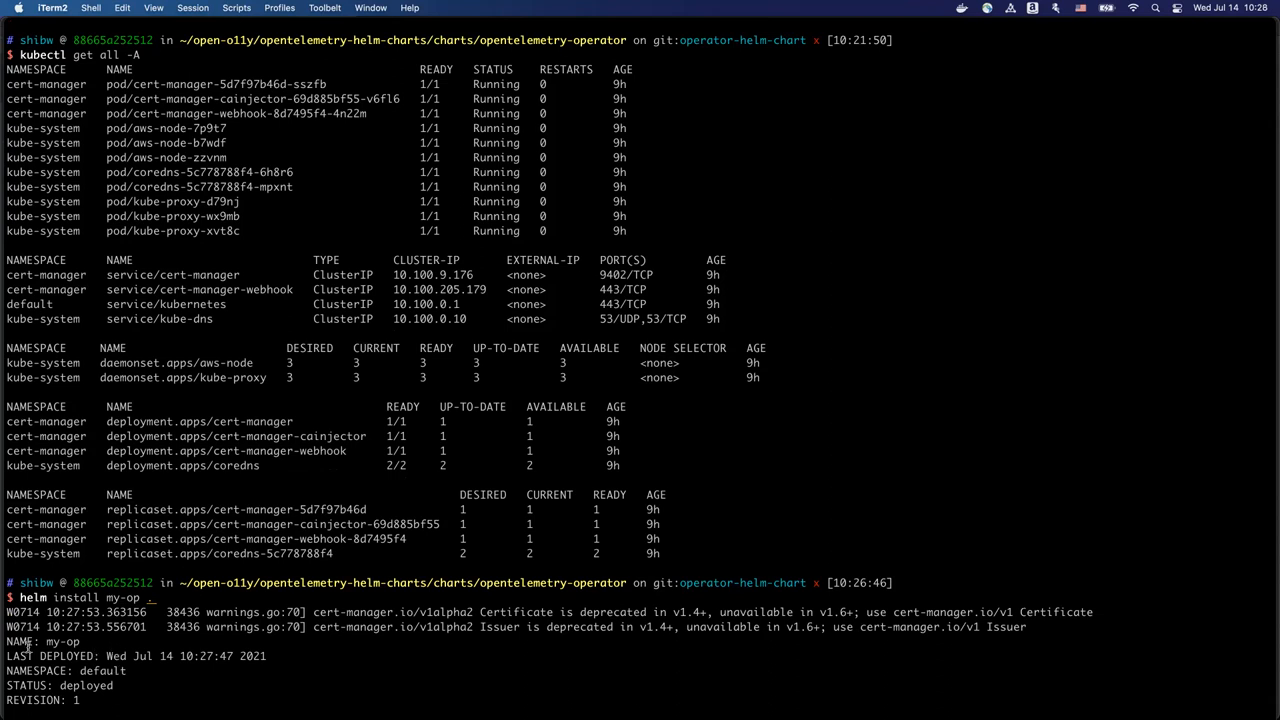
double_click(48, 640)
text(kubectl get all -n opentelemetry-operator-system)
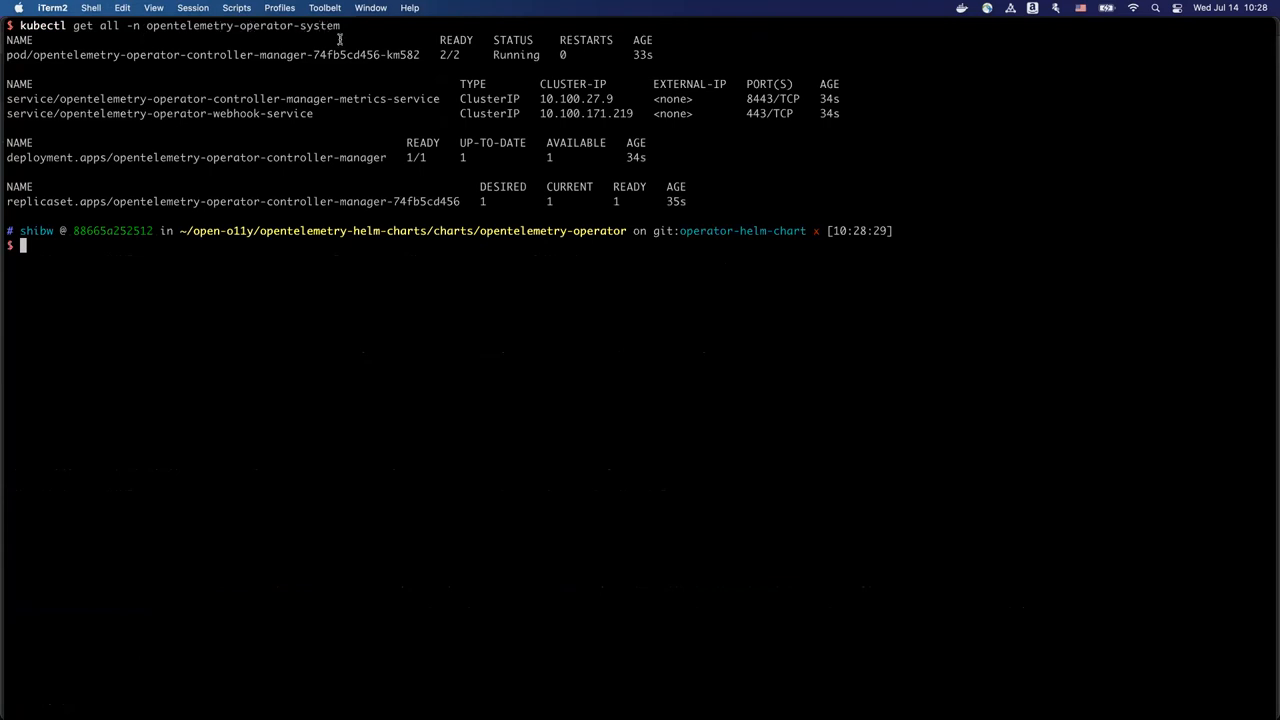
mouse_move(58, 98)
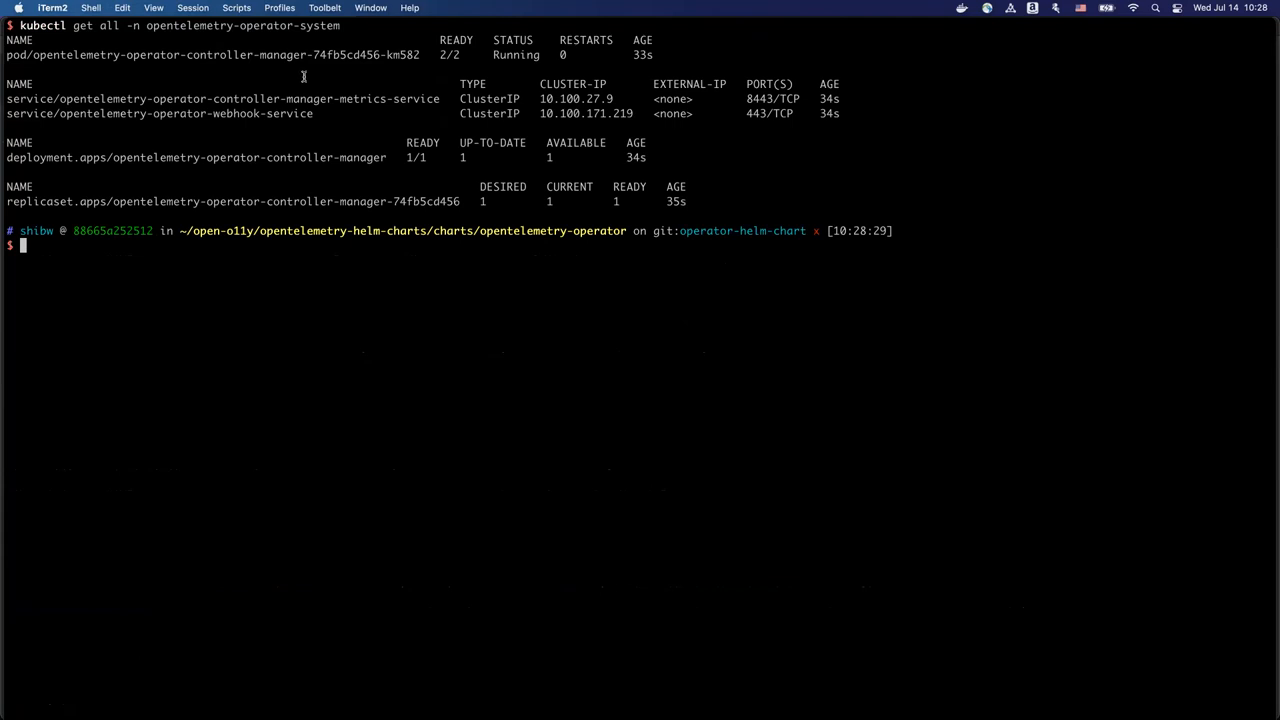
- Start a kubectl logs command for the operator controller-manager pod at the prompt
text(kubectl logs simplest-collector-collector-754f88fc6d-qblnq)
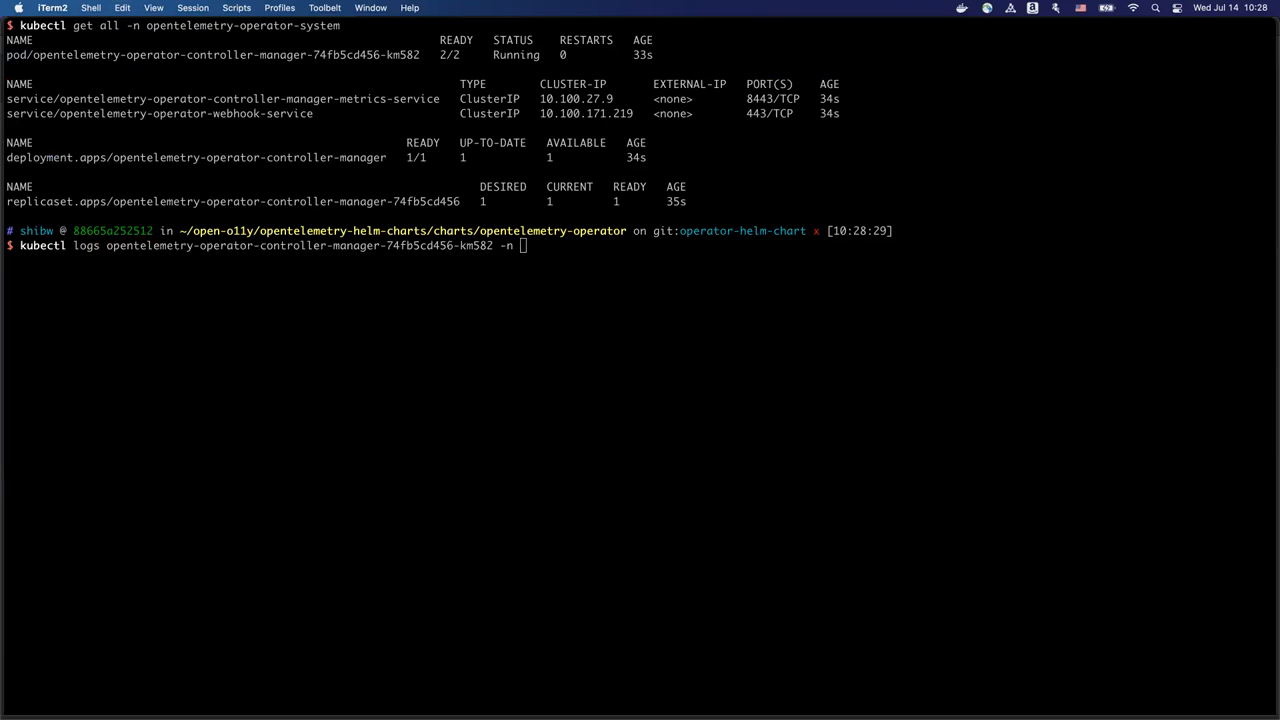
- Complete the logs command with -n opentelemetry-operator-system and the manager container, then read the startup output
text(opentelemetry-operator-system)
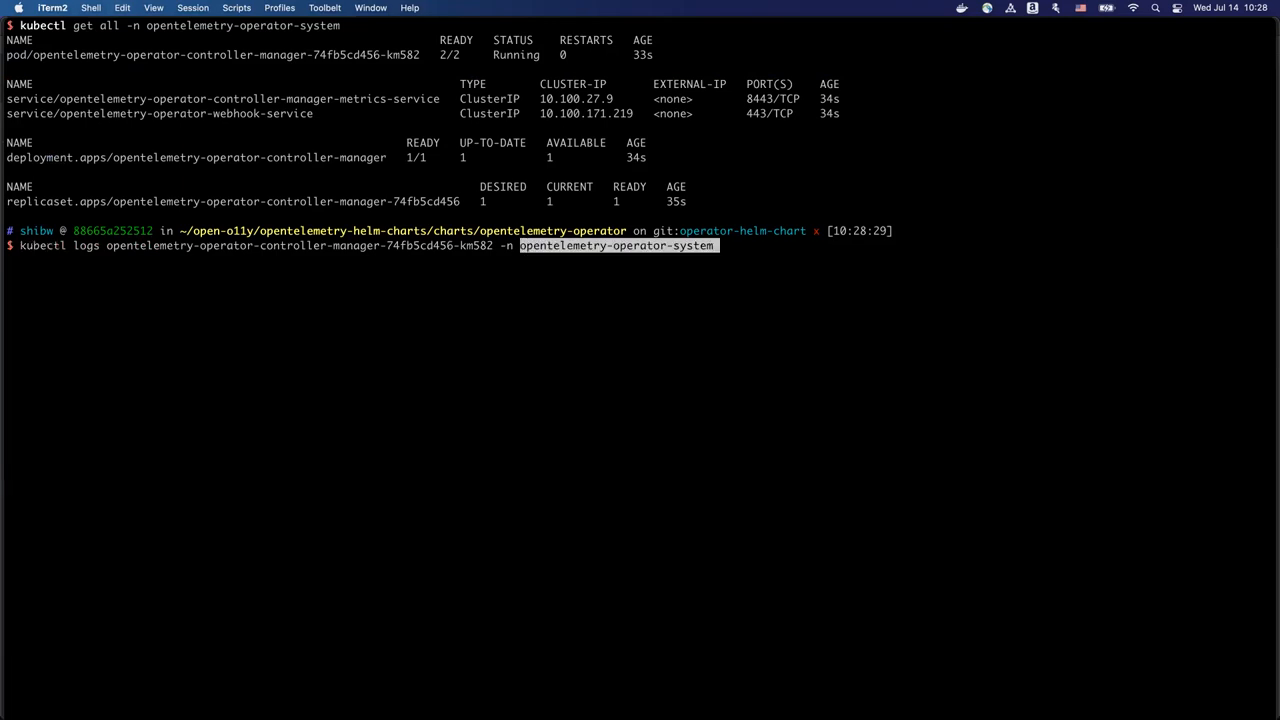
text(manager)
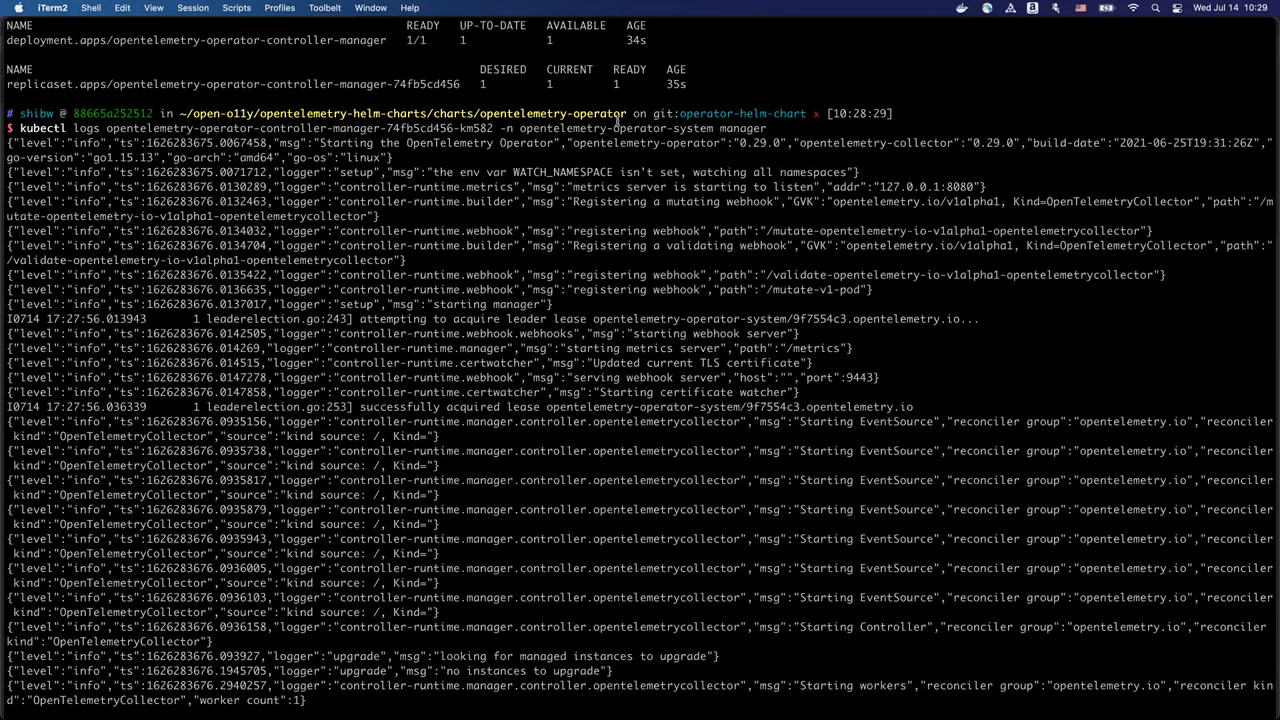
mouse_move(630, 180)
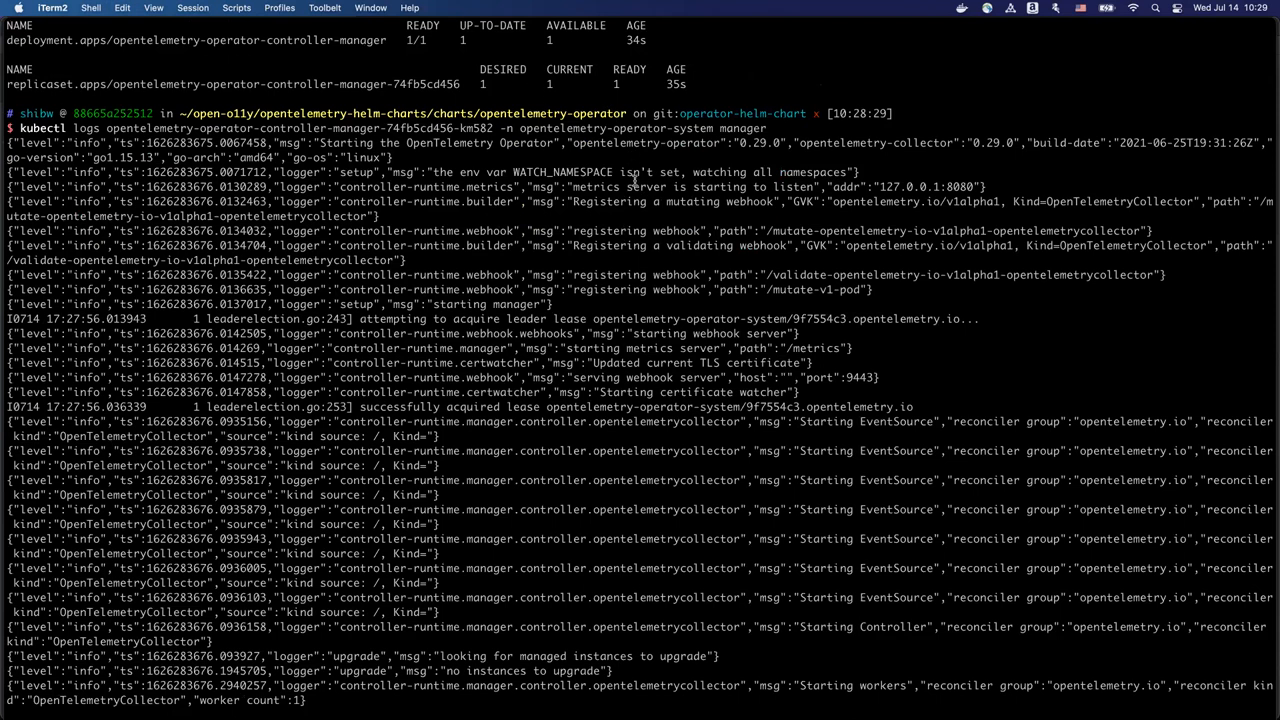
double_click(592, 232)
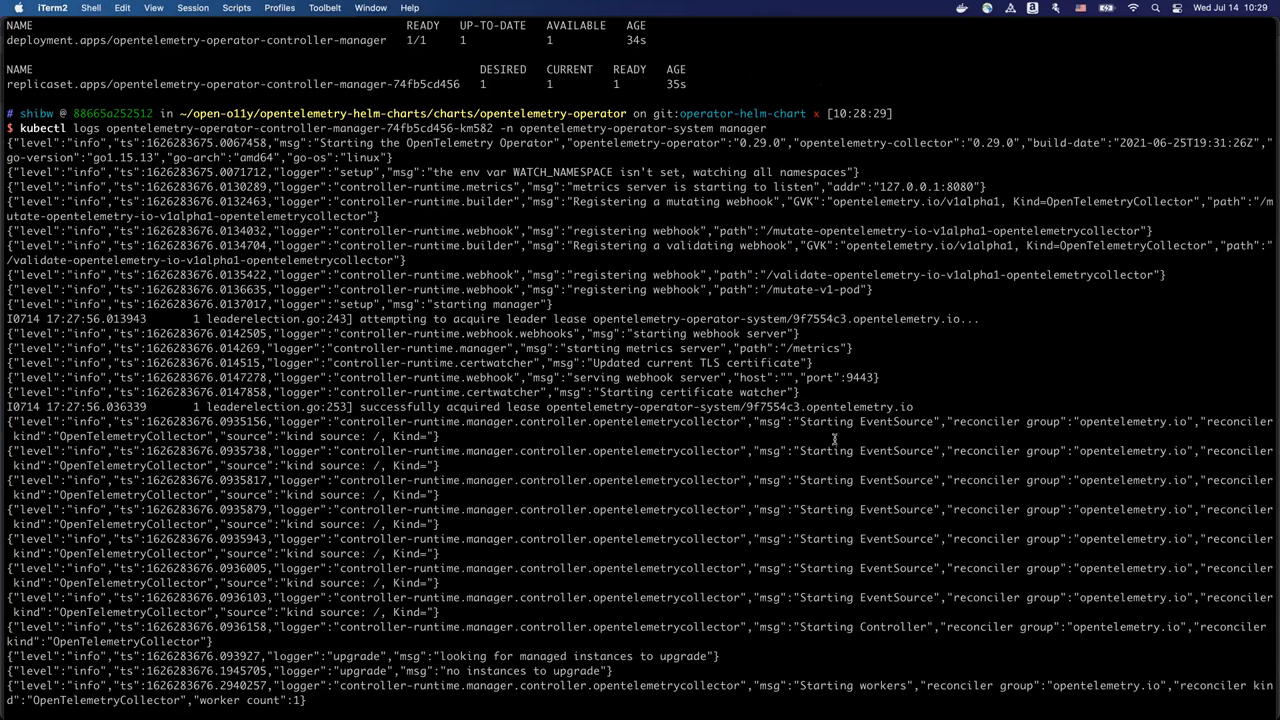
double_click(864, 450)
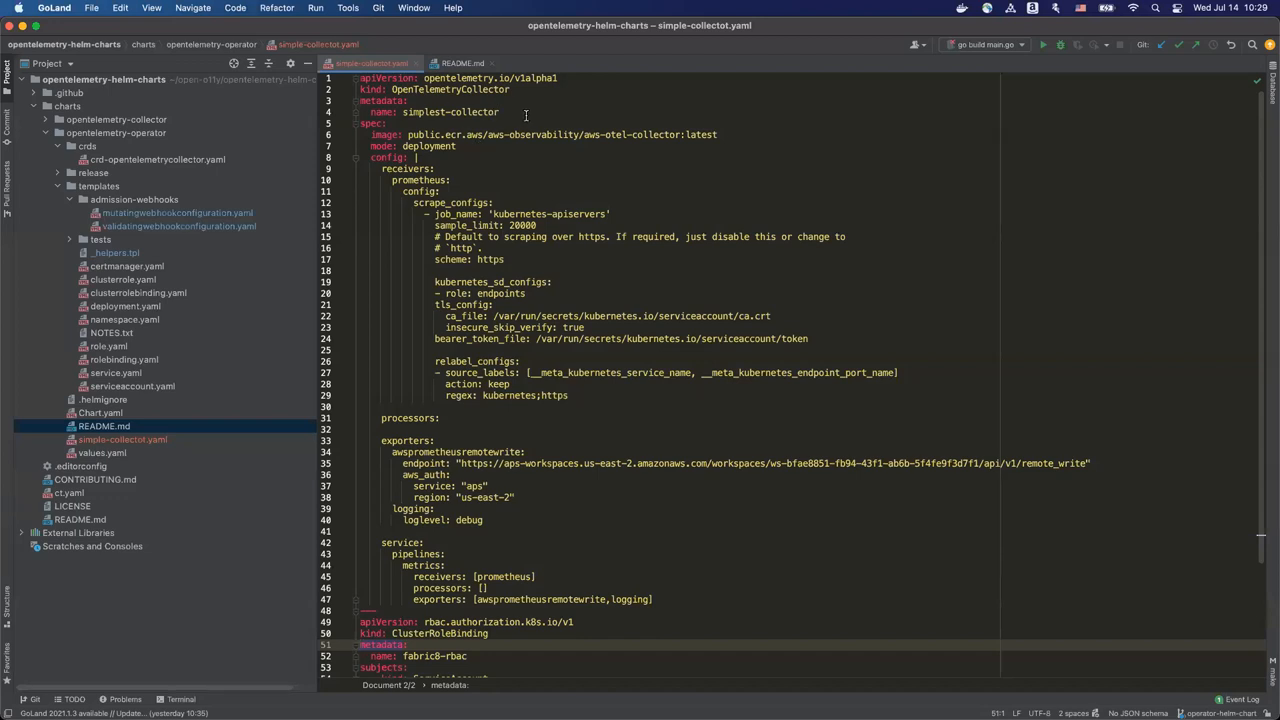
mouse_move(472, 104)
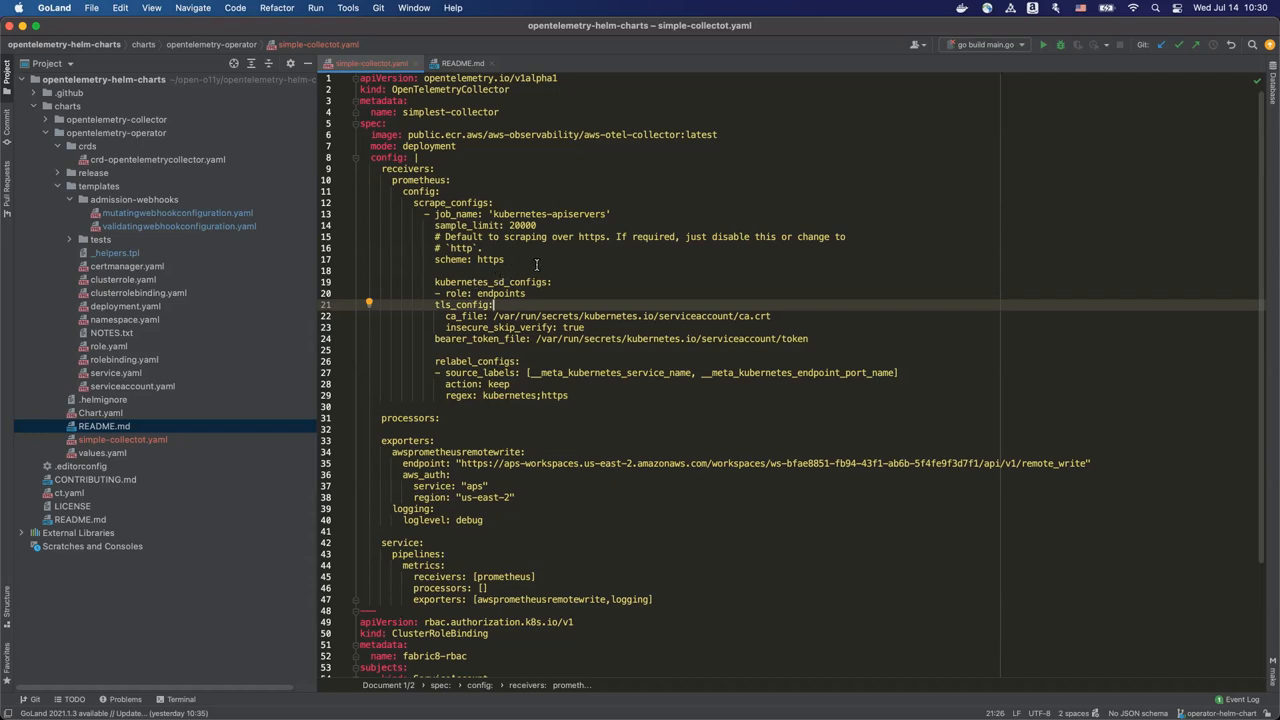
- Scroll simple-collector.yaml down to the ClusterRoleBinding for the simplest-collector service account
scroll(down, 3)
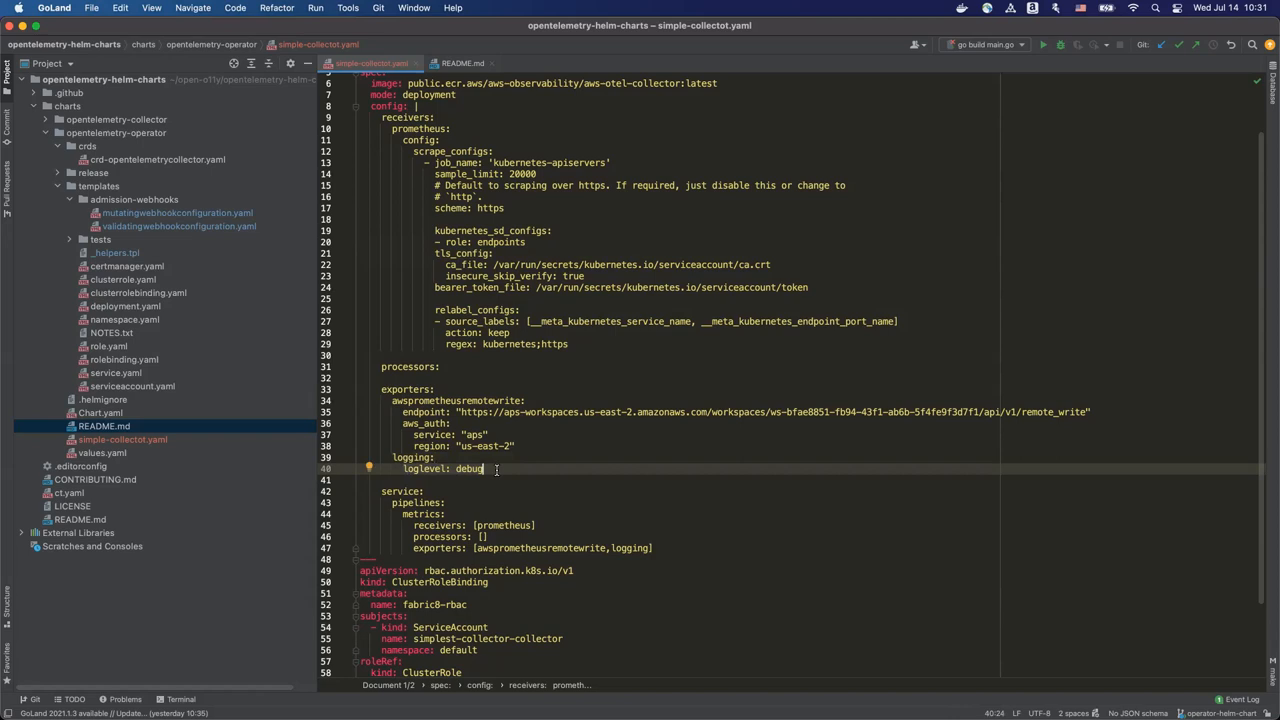
scroll(down, 3)
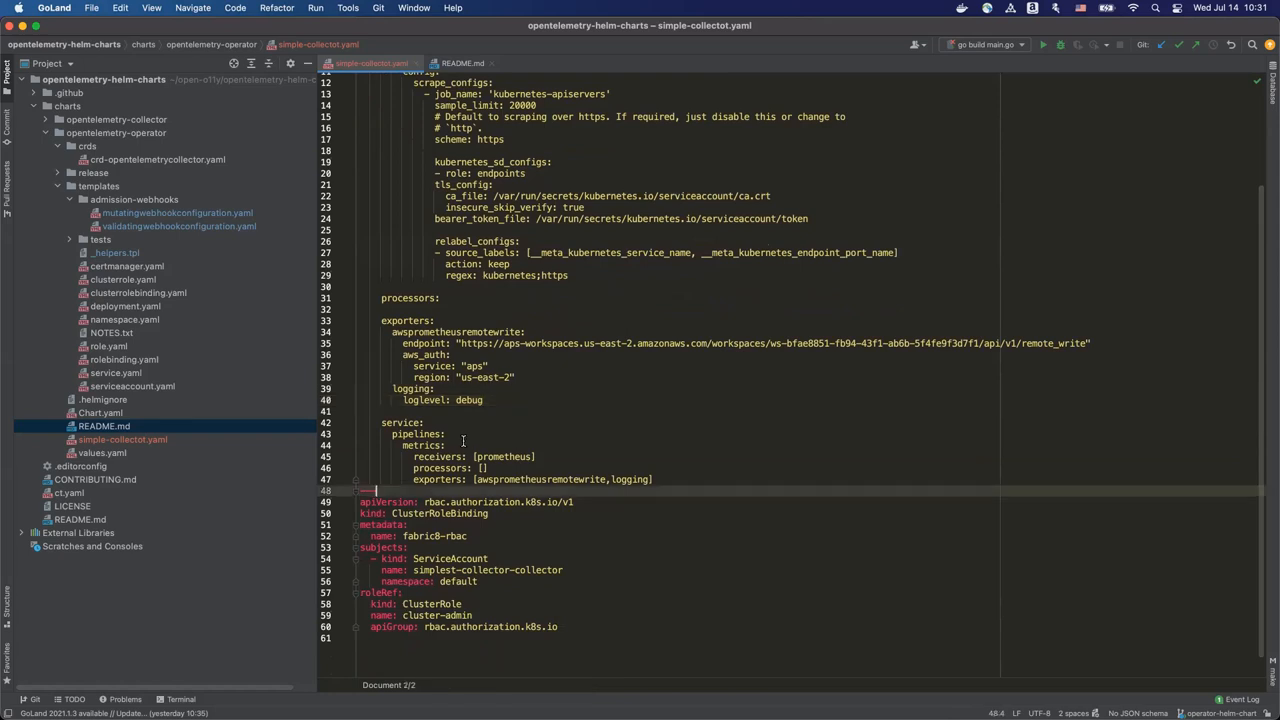
mouse_move(448, 526)
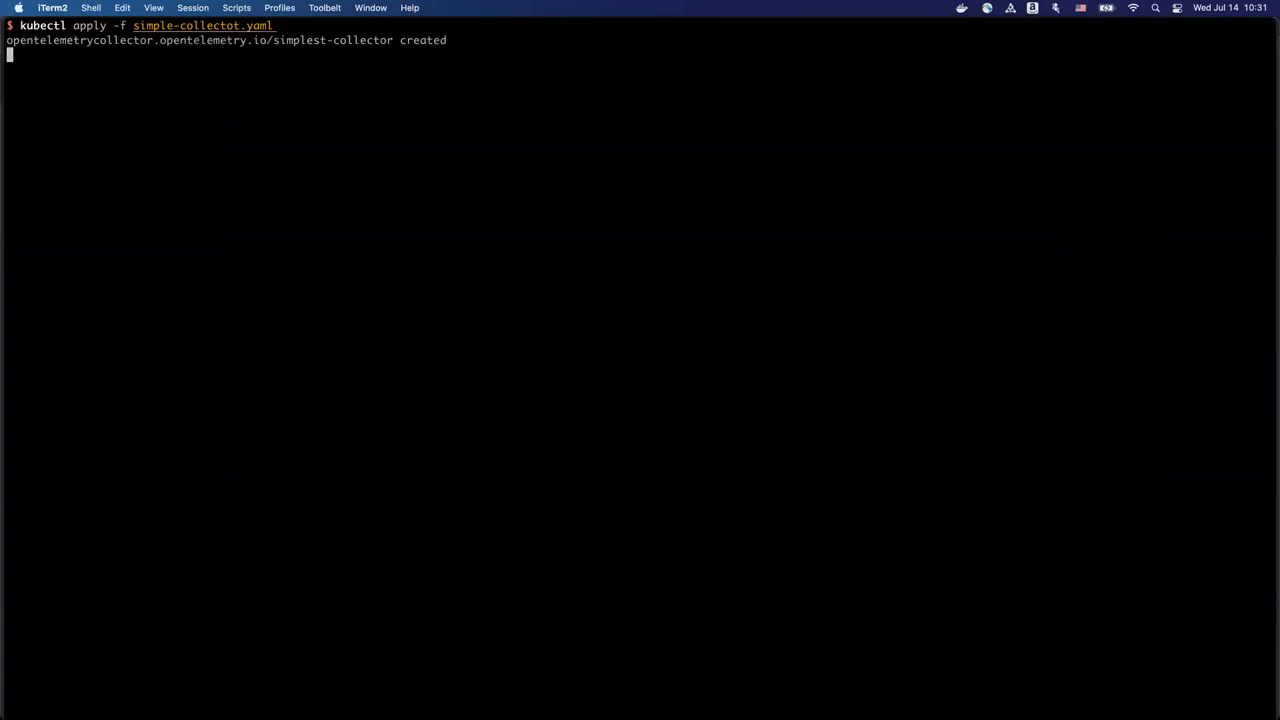
- Apply simple-collector.yaml with kubectl and select the running collector pod's name
key(Enter)
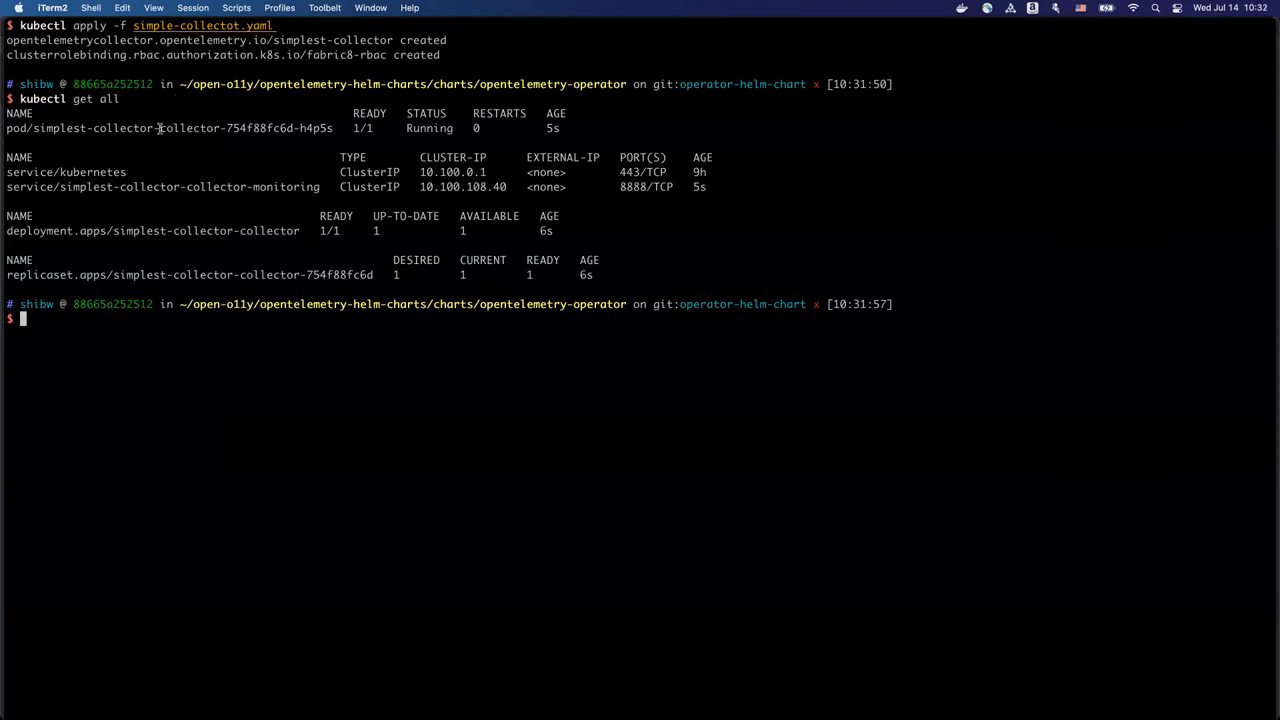
double_click(184, 128)
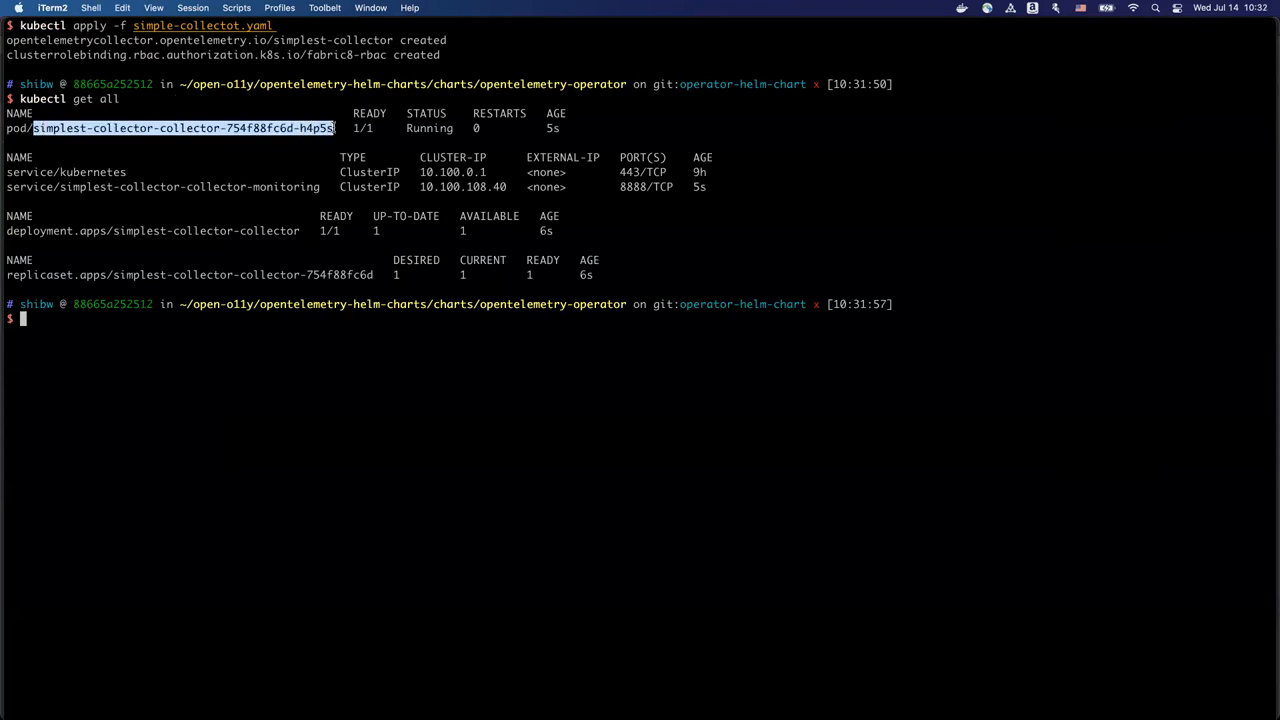
text(kubectl apply -f simple-collectot.yaml)
text(kubectl logs opentelemetry-operator-controller-manager-74fb5cd456-km582 -n opentelemetry-operator-system manager)
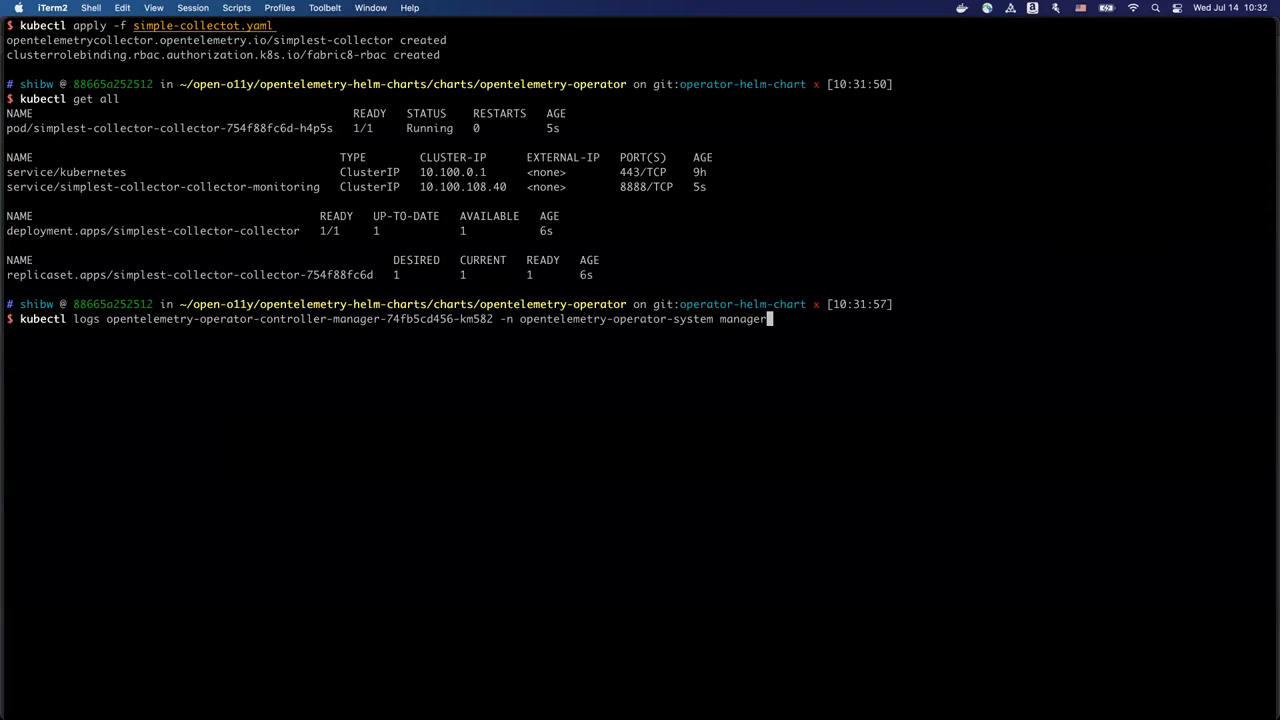
- Run the operator manager logs command and highlight the simplest-collector creation entry
key(enter)
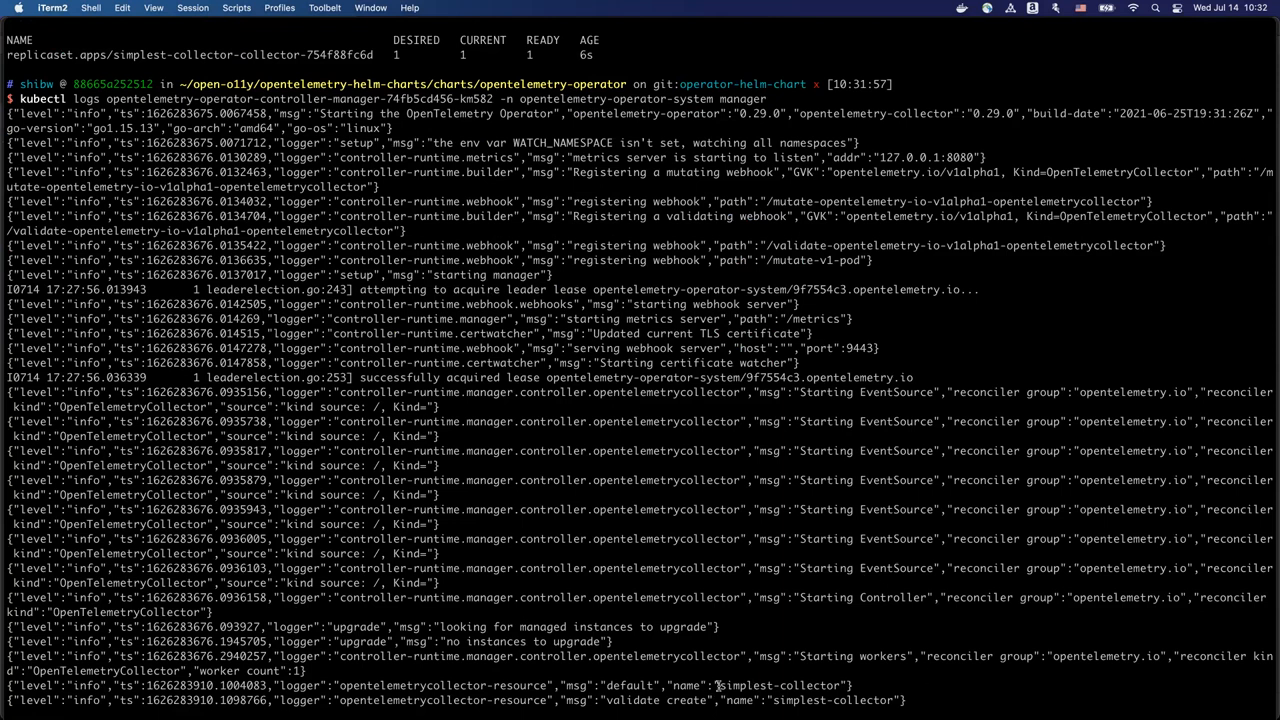
double_click(776, 684)
text(kubectl)
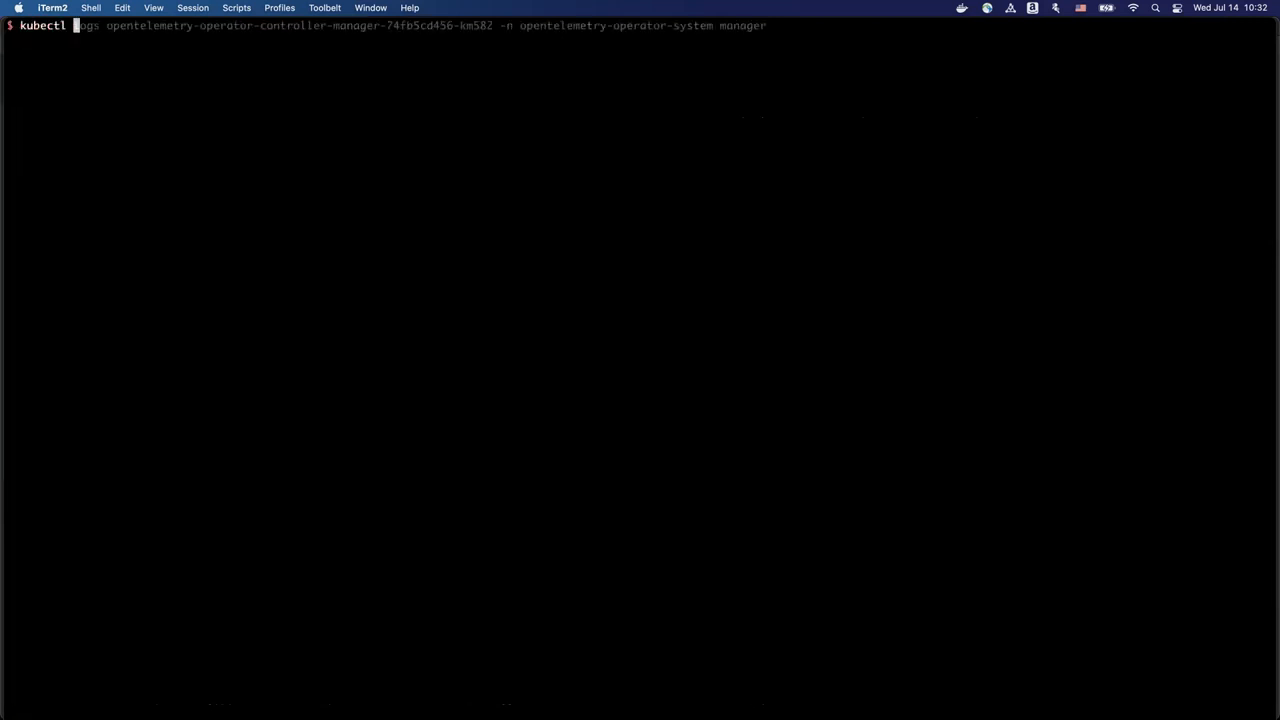
- Run kubectl get all, copy the collector pod name, and show that pod's exported-metrics logs
text(get al)
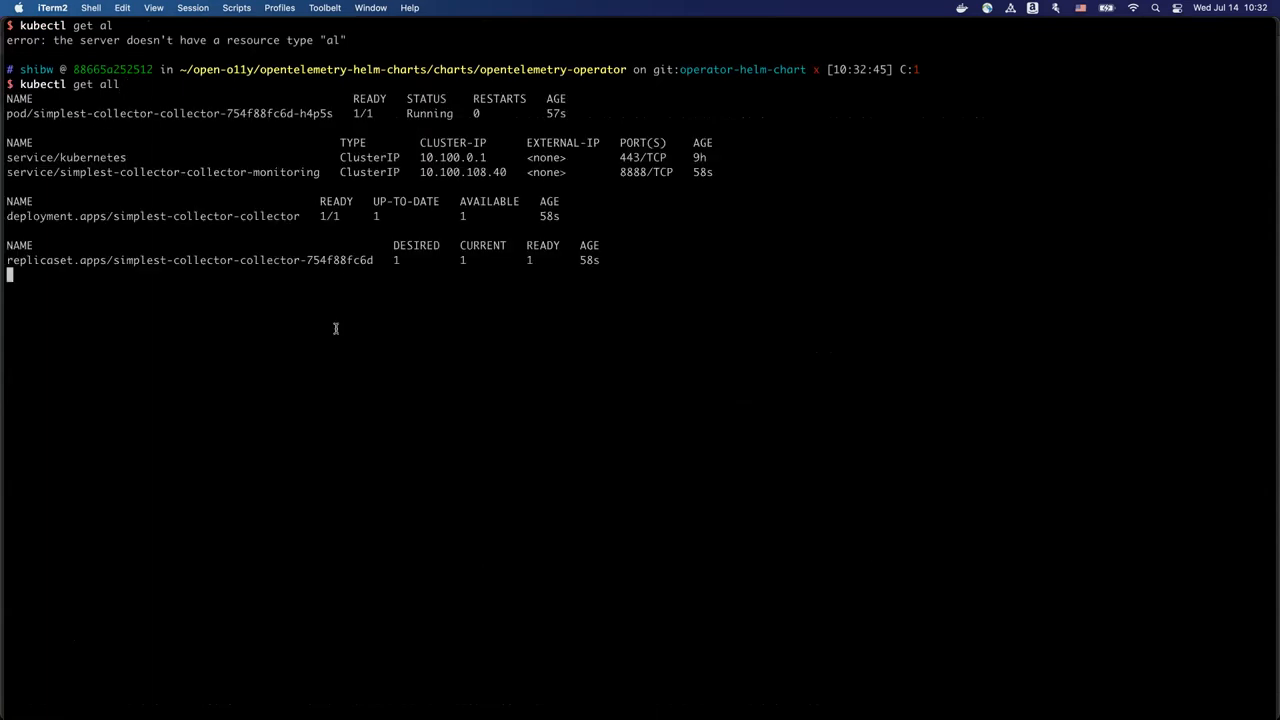
double_click(60, 112)
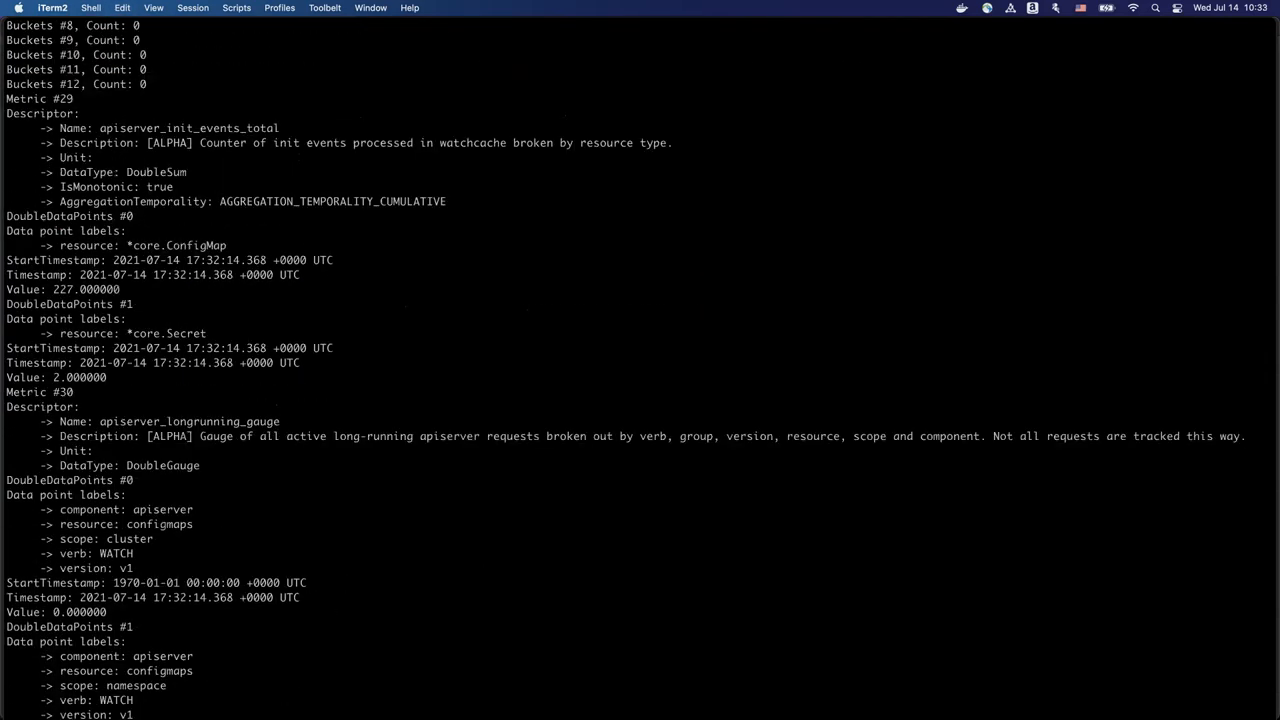
- Scroll through the collector log output to the scrape_samples_scraped metric and its value
scroll(down, 3)
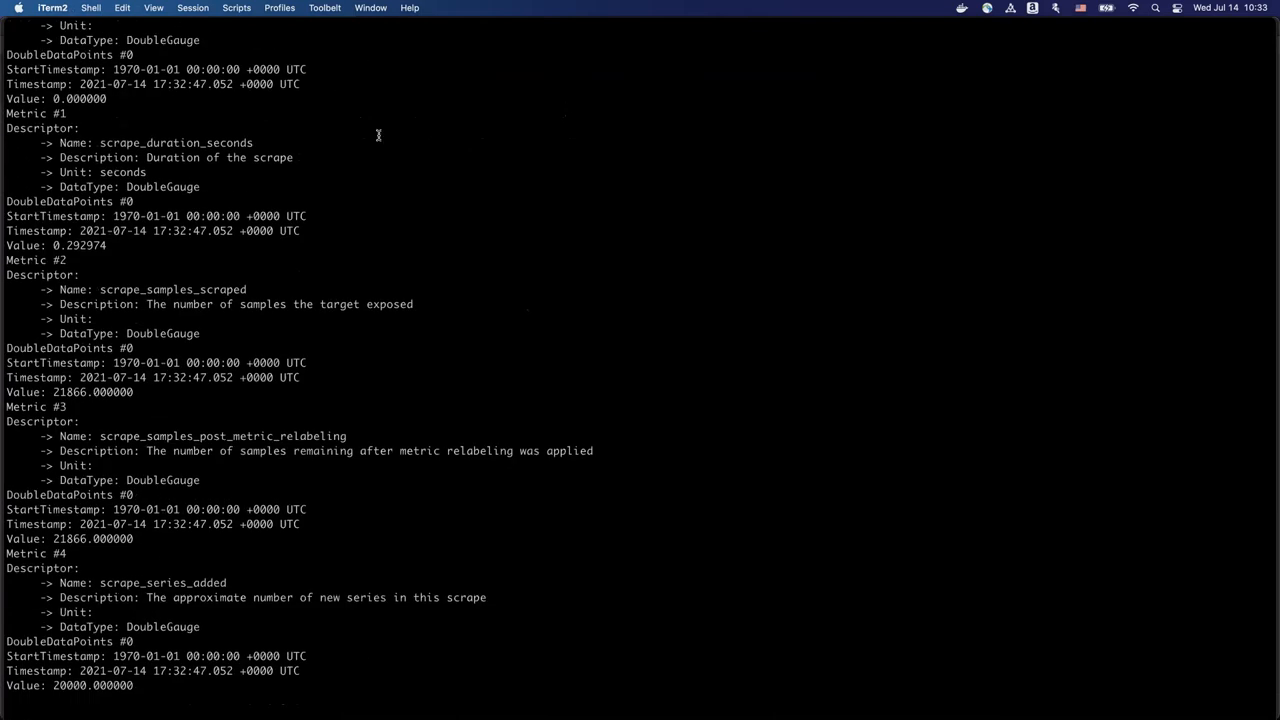
scroll(down, 3)
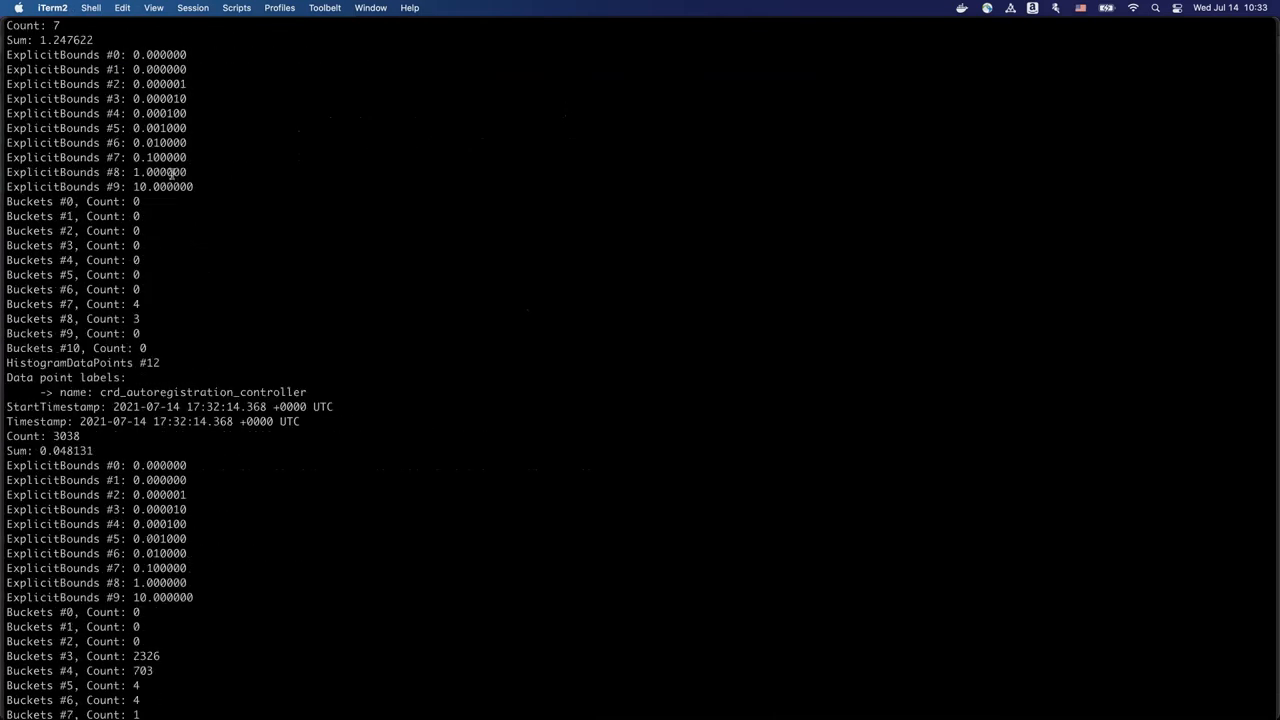
scroll(down, 3)
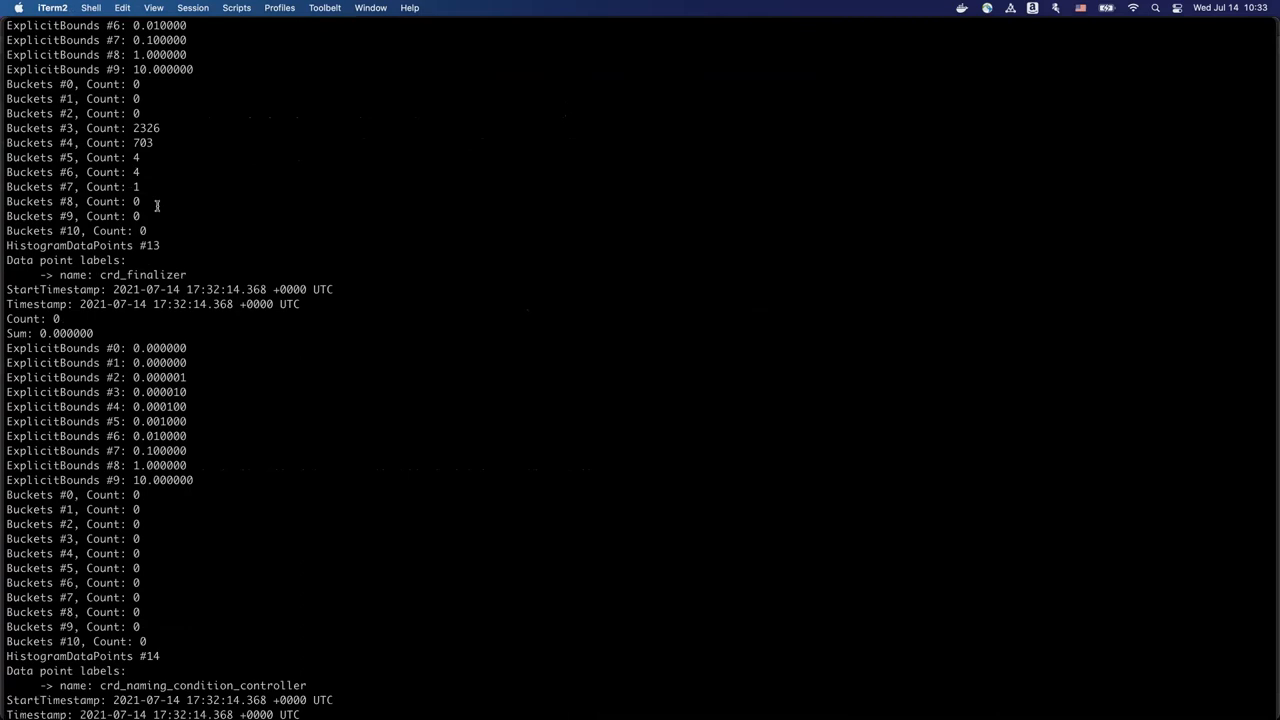
scroll(down, 3)
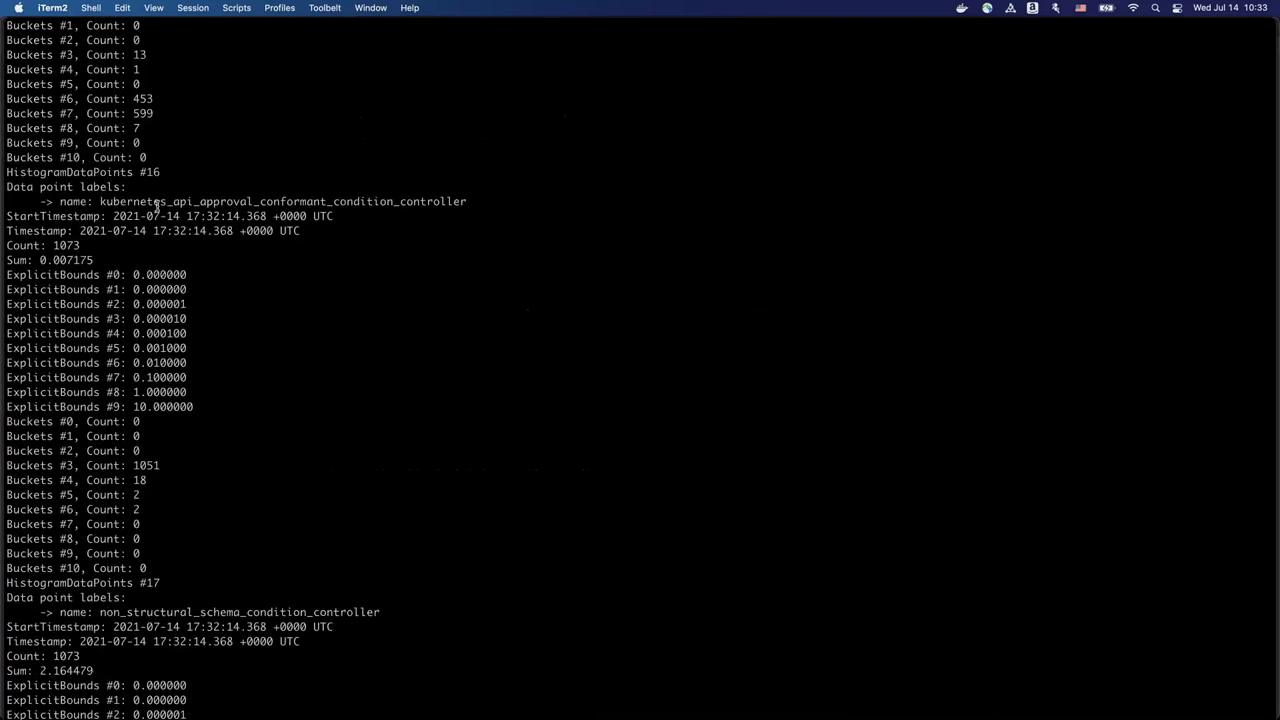
scroll(down, 3)
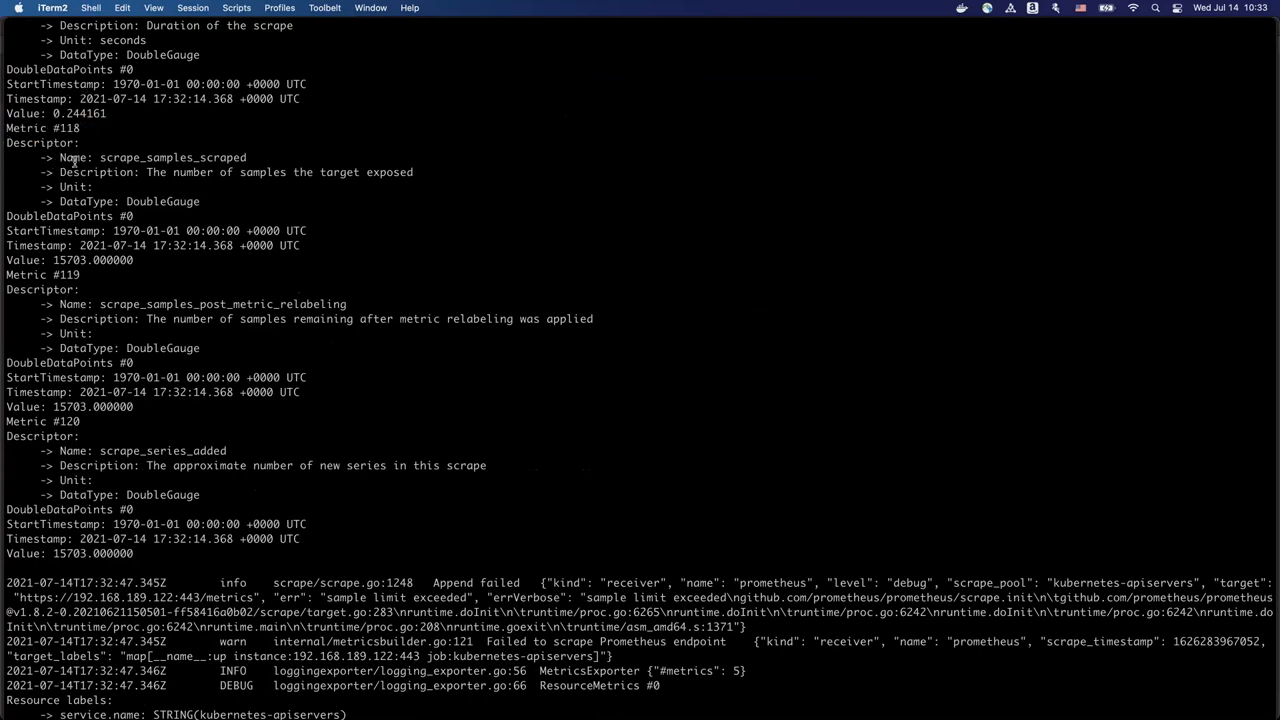
double_click(172, 156)
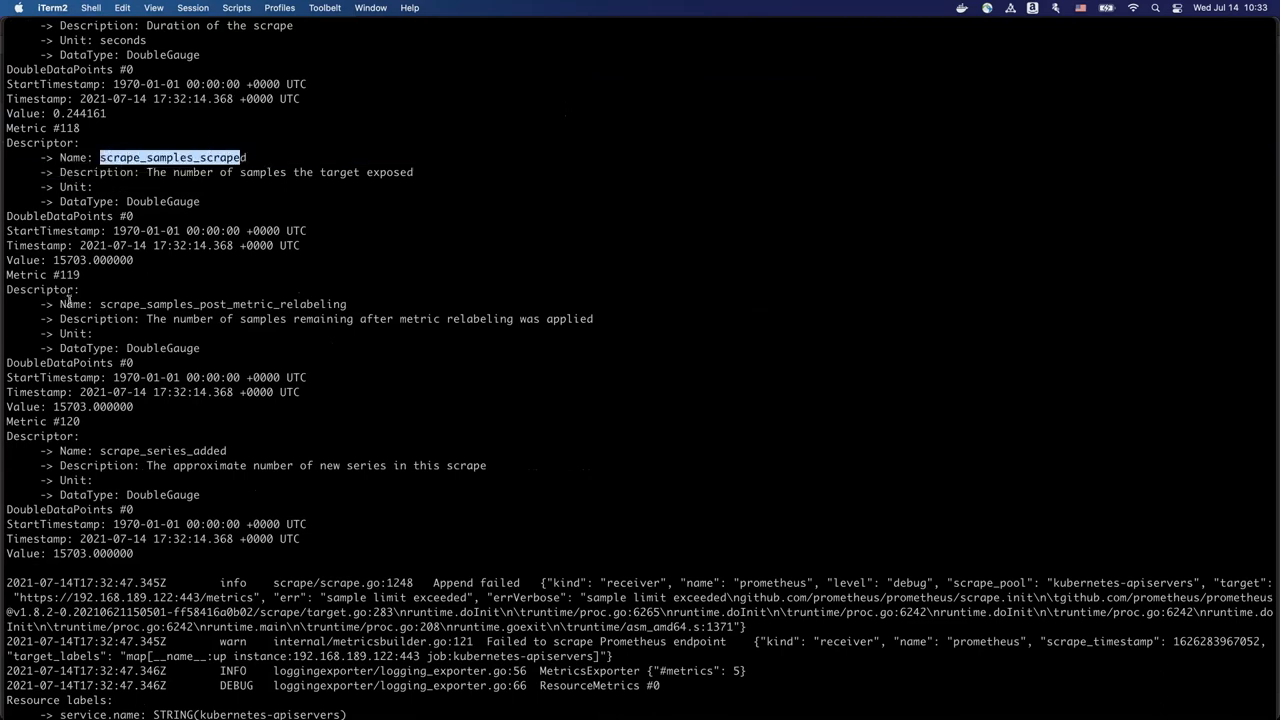
double_click(112, 304)
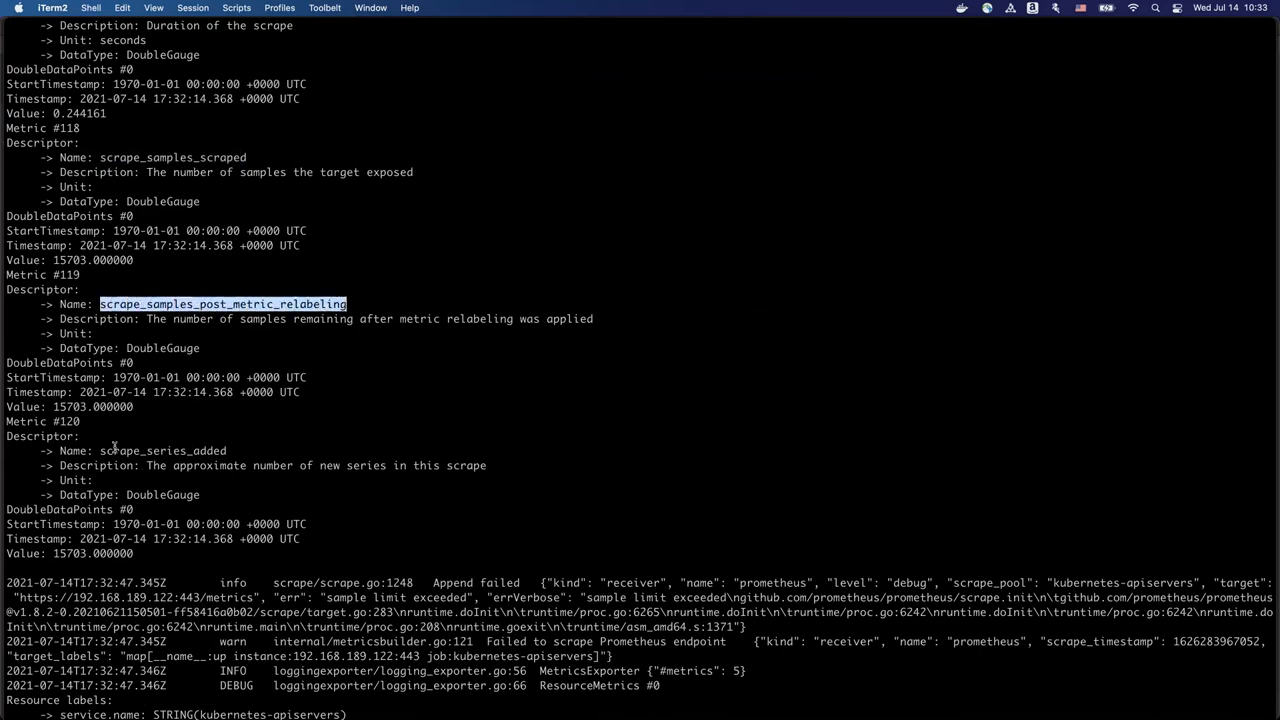
double_click(150, 450)
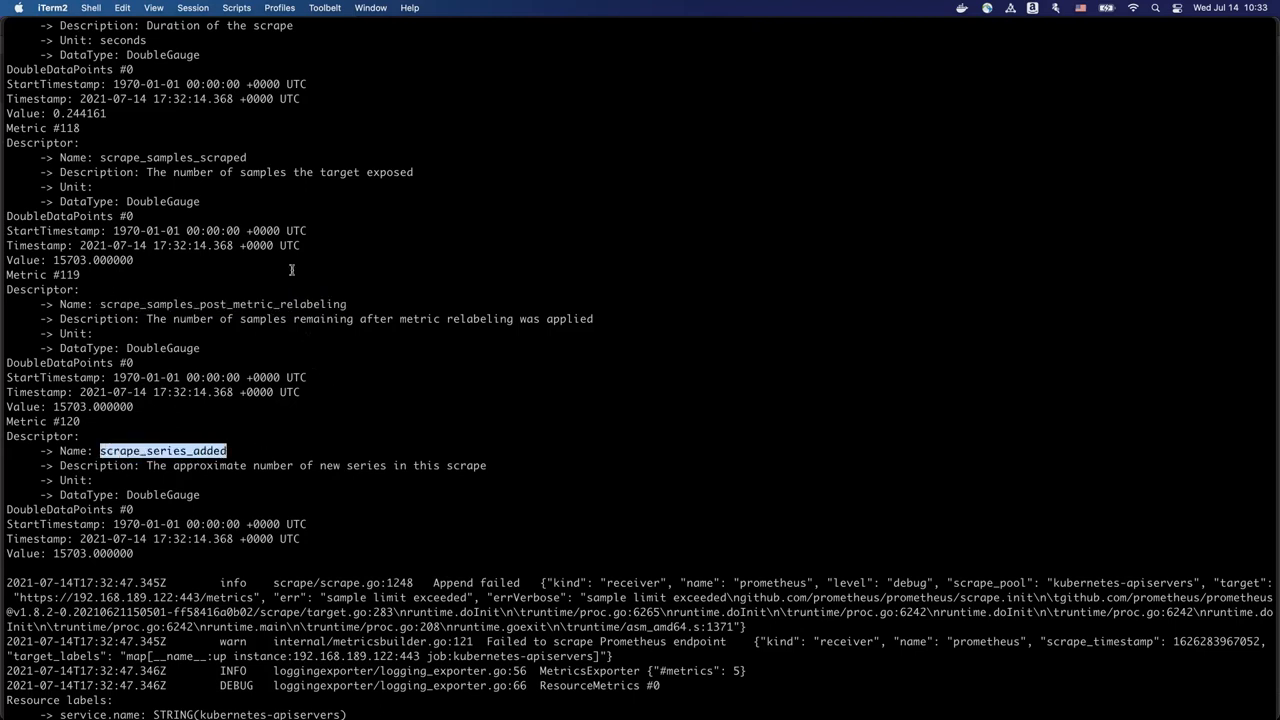
scroll(down, 3)
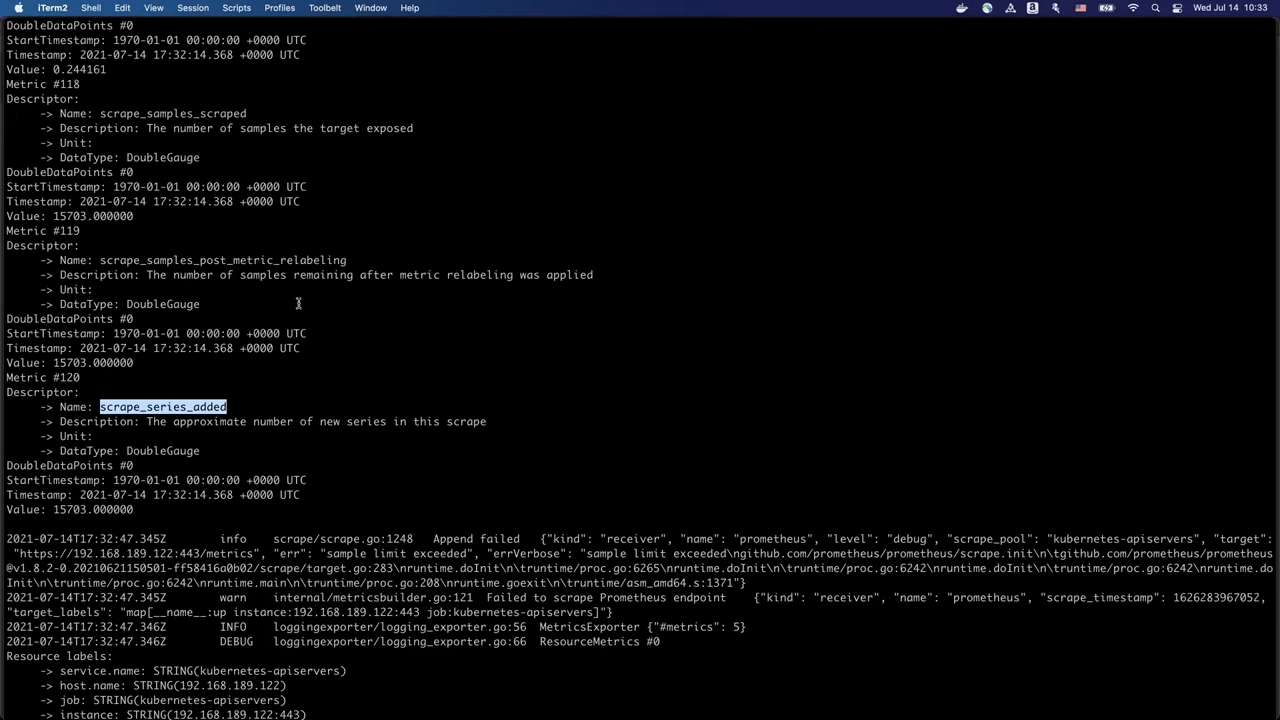
scroll(down, 3)
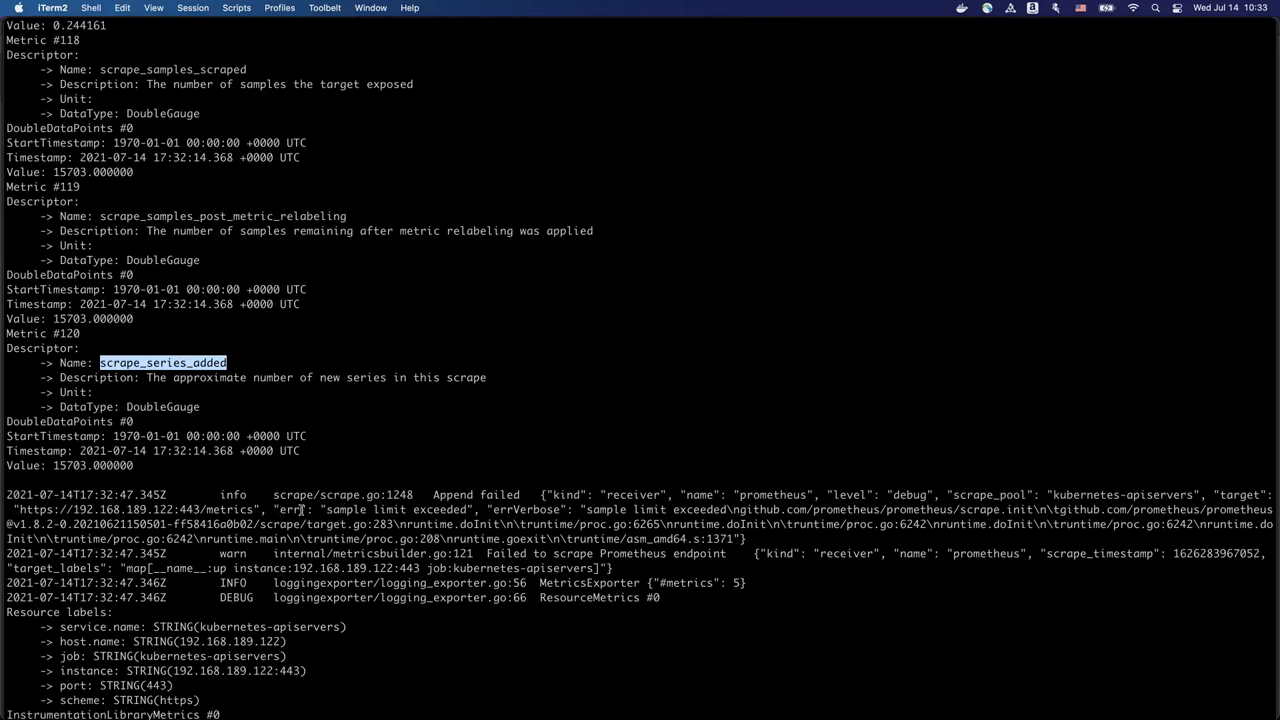
double_click(390, 510)
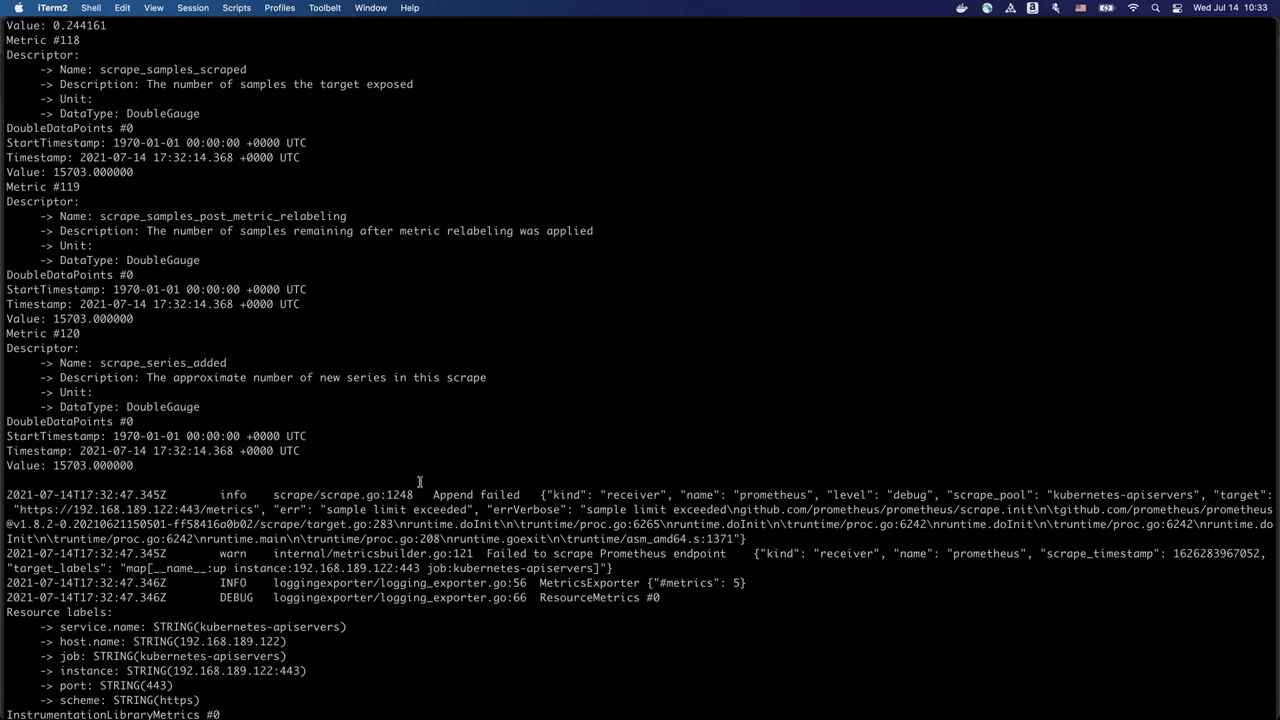
mouse_move(402, 444)
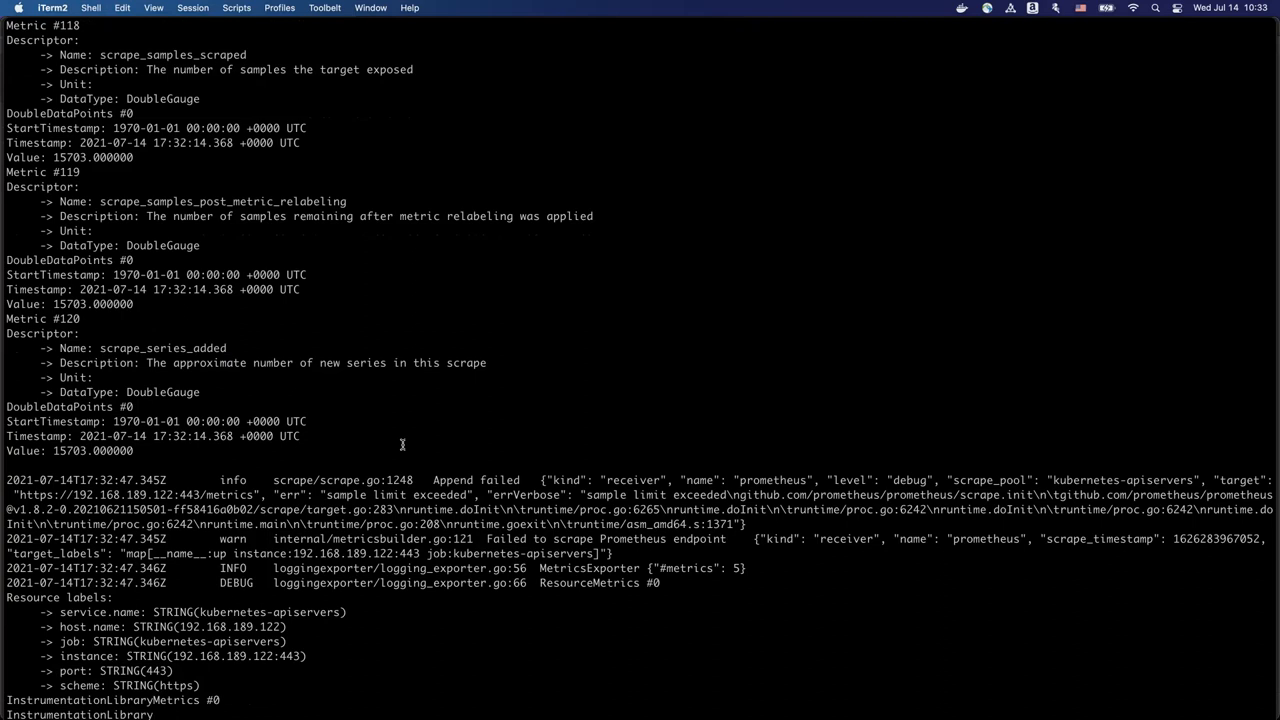
scroll(down, 3)
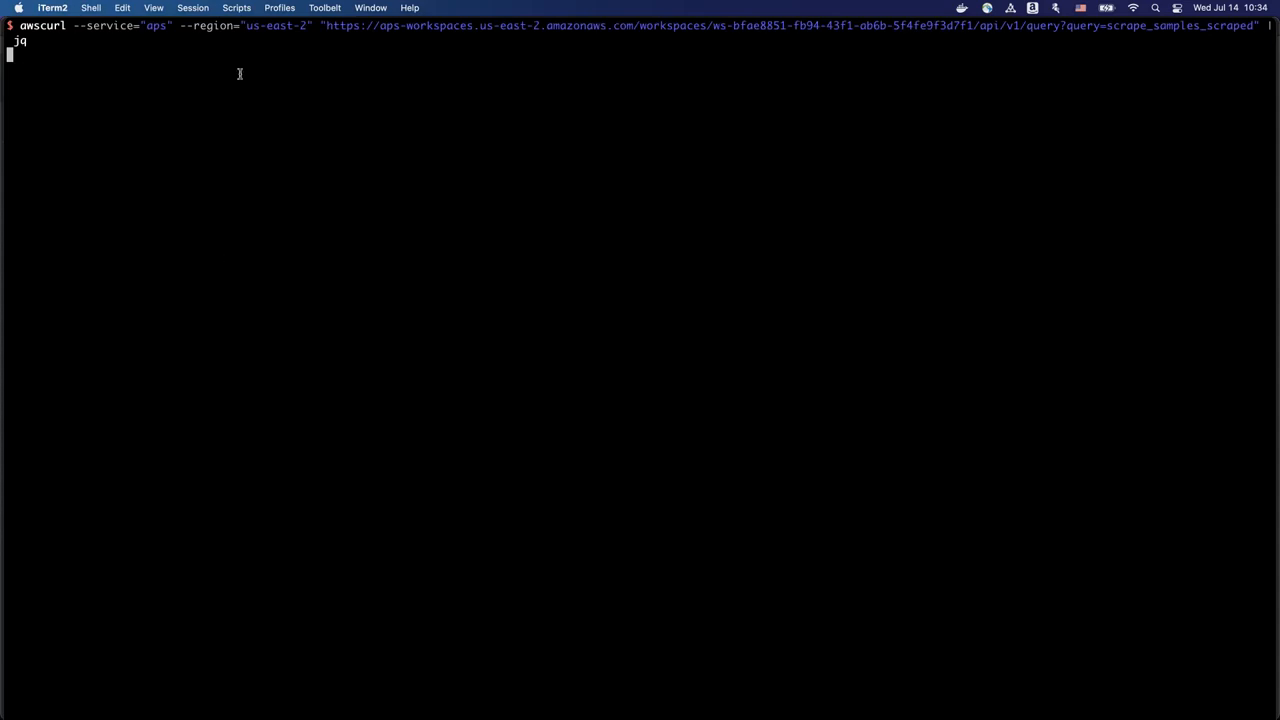
- Run the awscurl --service=aps us-east-2 query for scrape_samples_scraped piped to jq and inspect the returned values
double_click(44, 24)
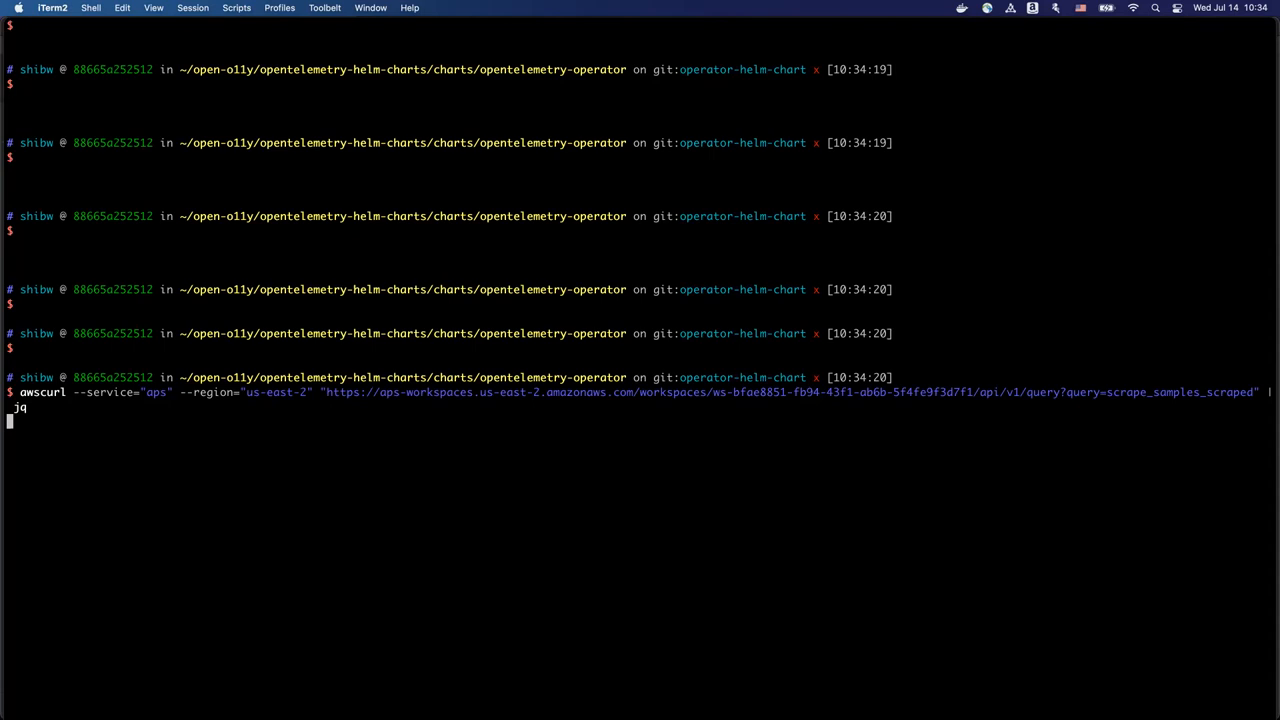
mouse_move(102, 50)
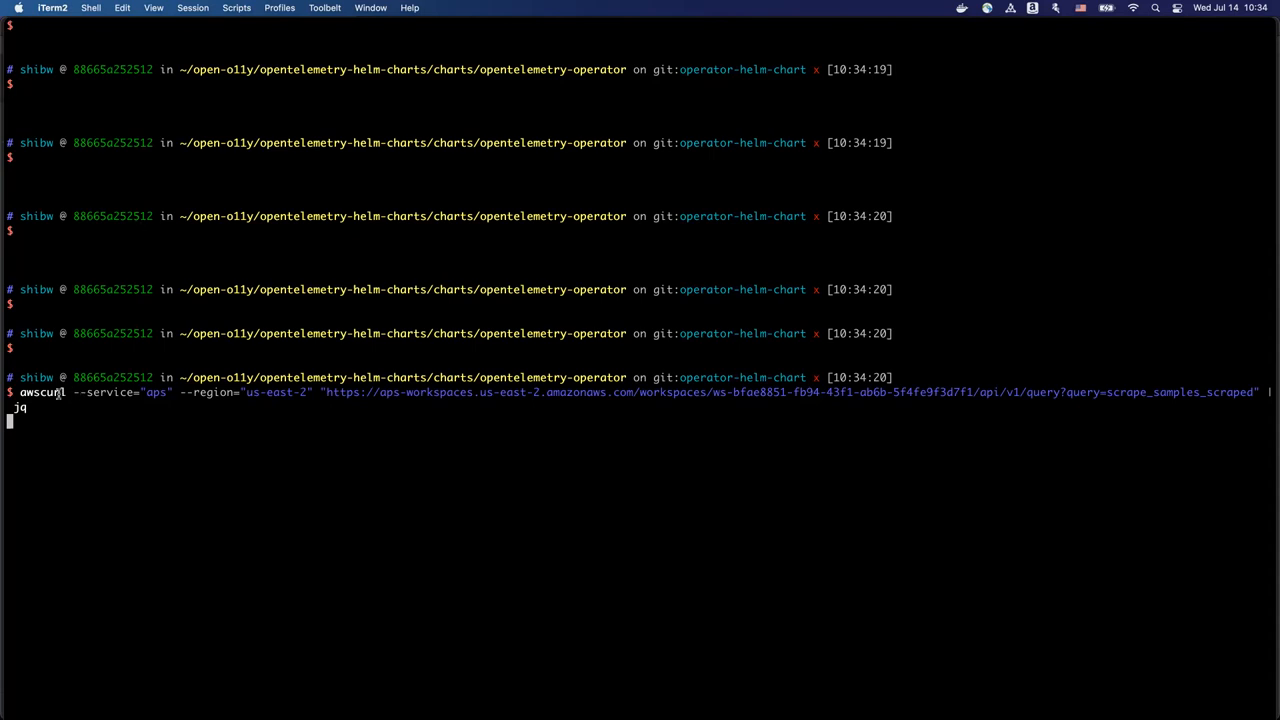
double_click(96, 392)
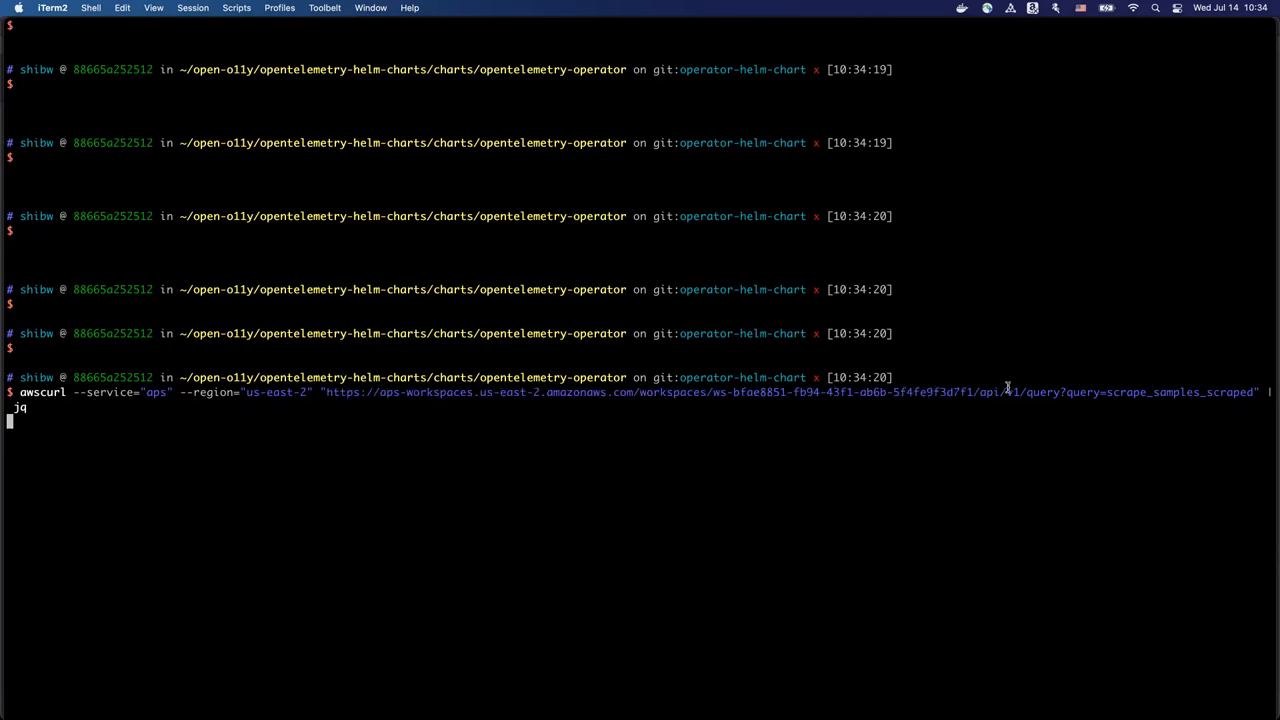
mouse_move(1042, 388)
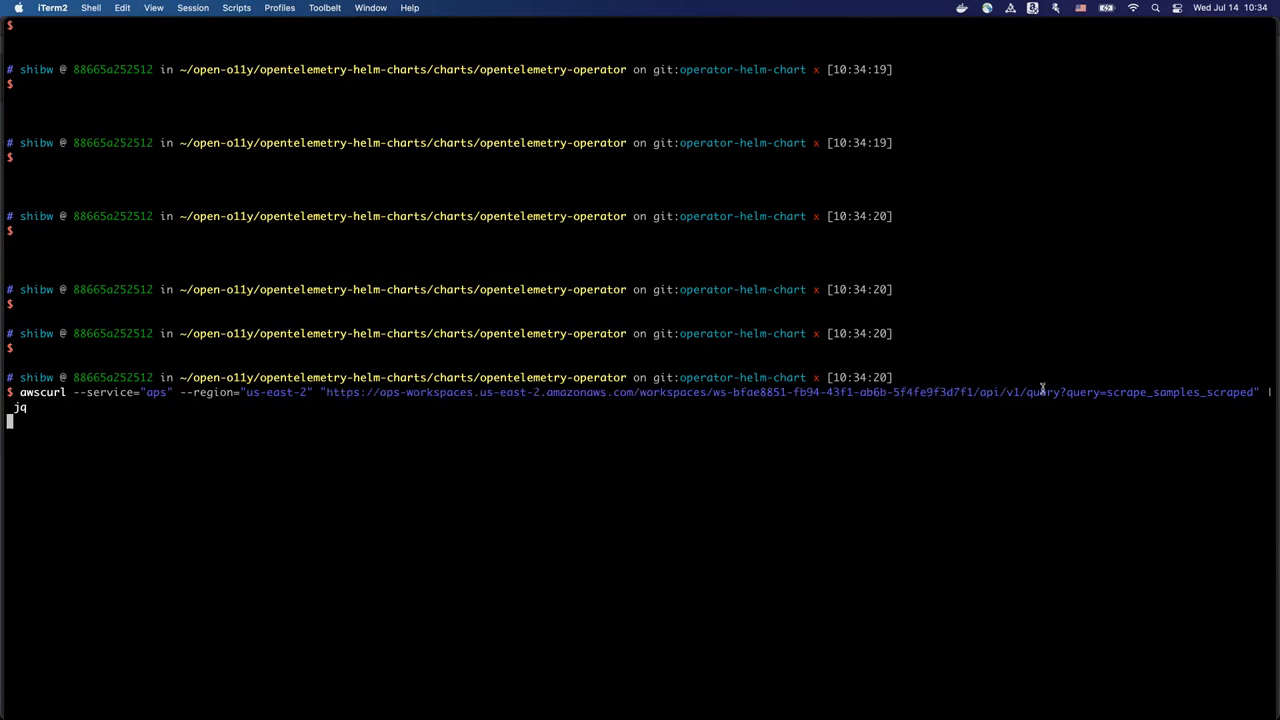
mouse_move(1108, 392)
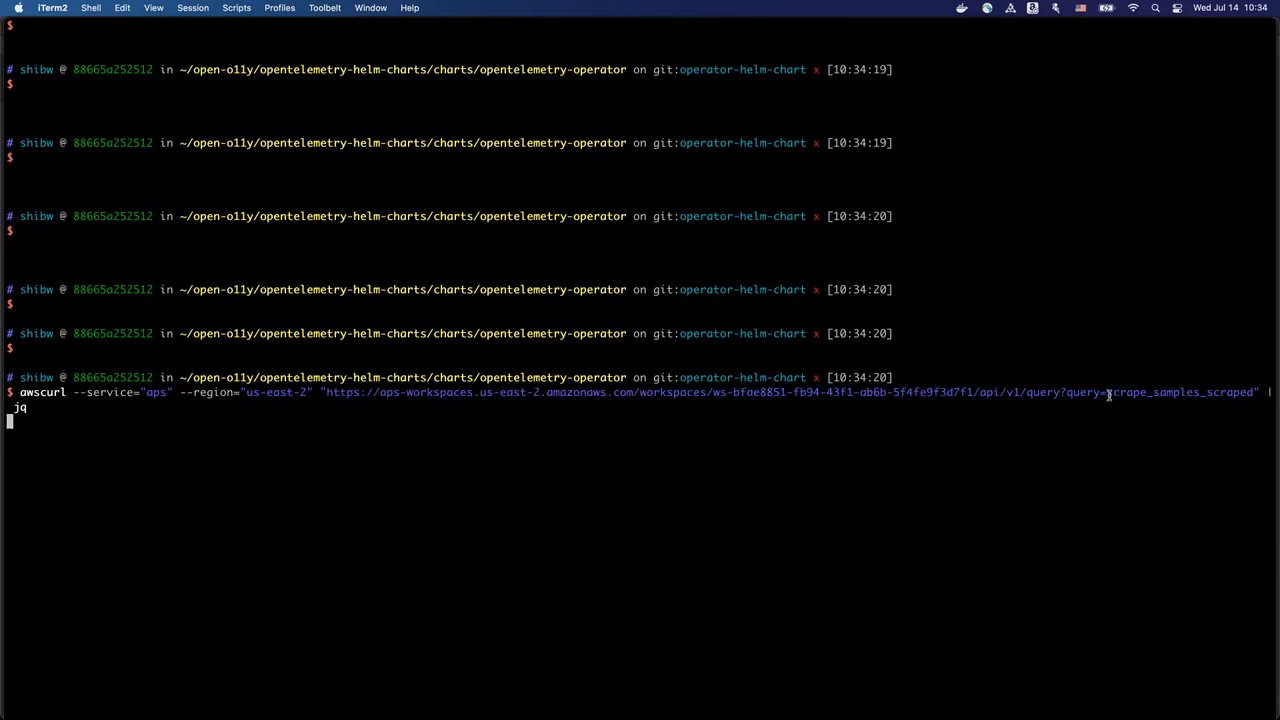
double_click(1180, 390)
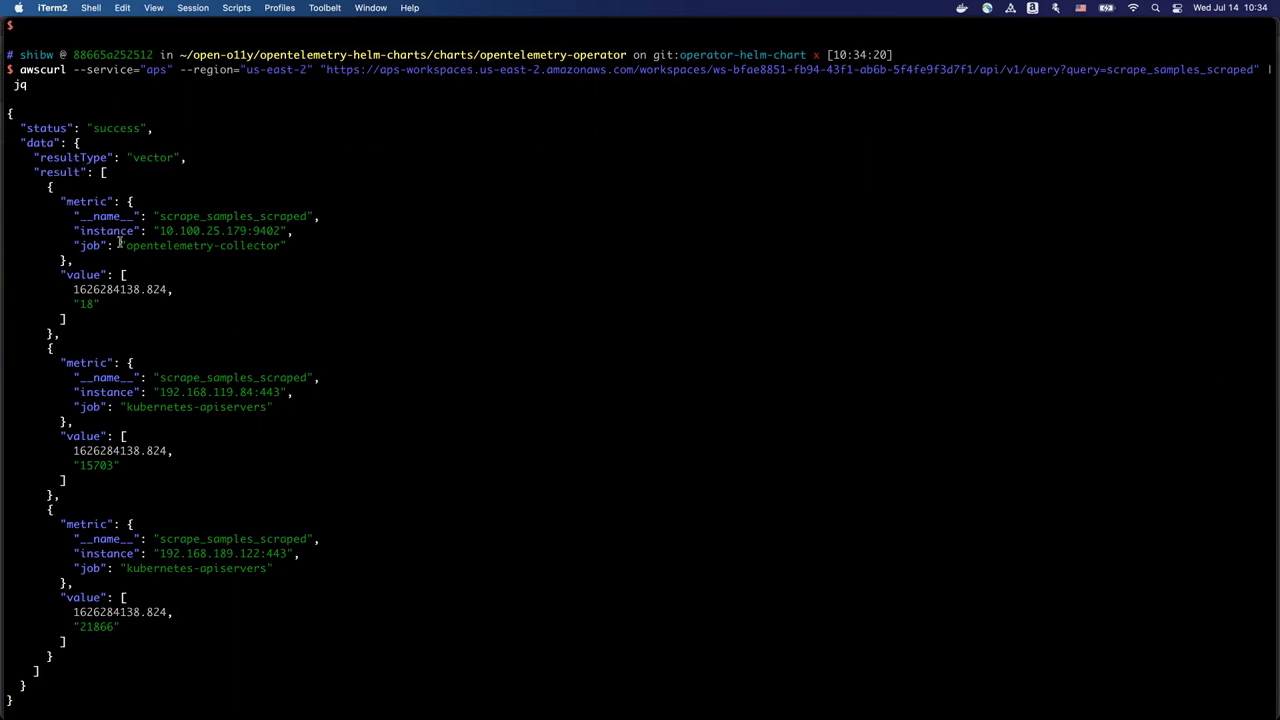
mouse_move(100, 274)
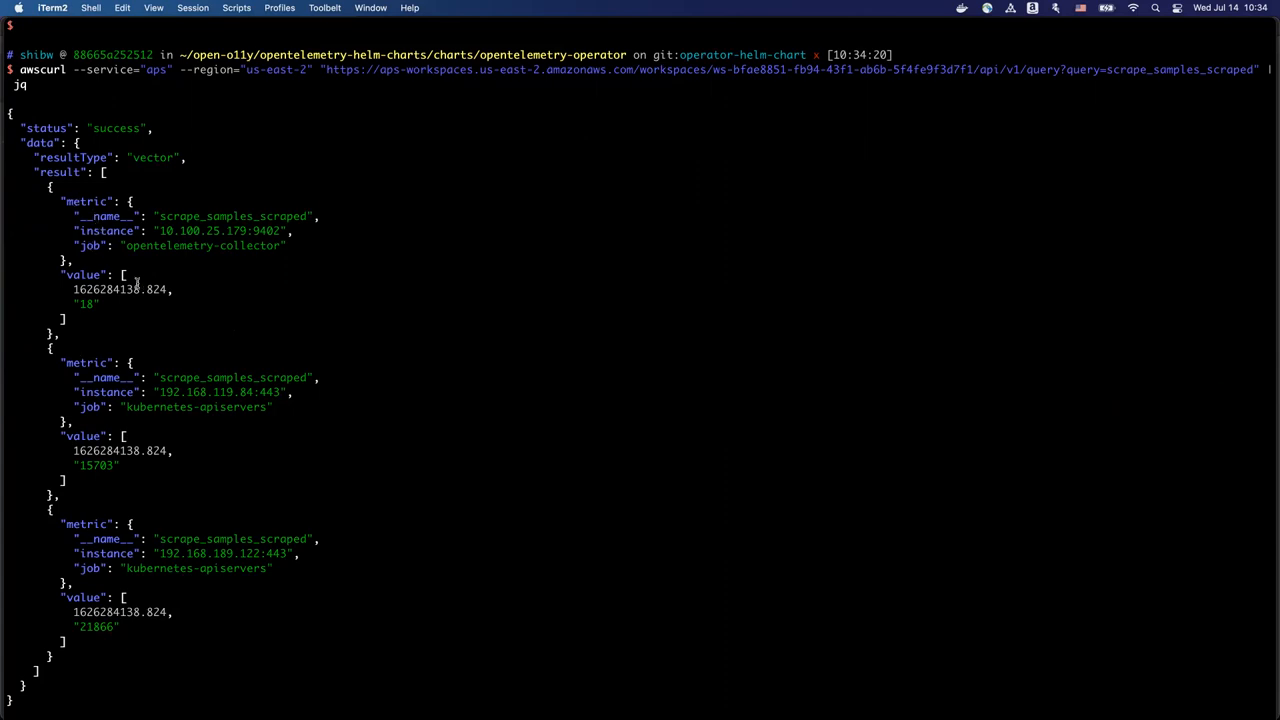
mouse_move(164, 300)
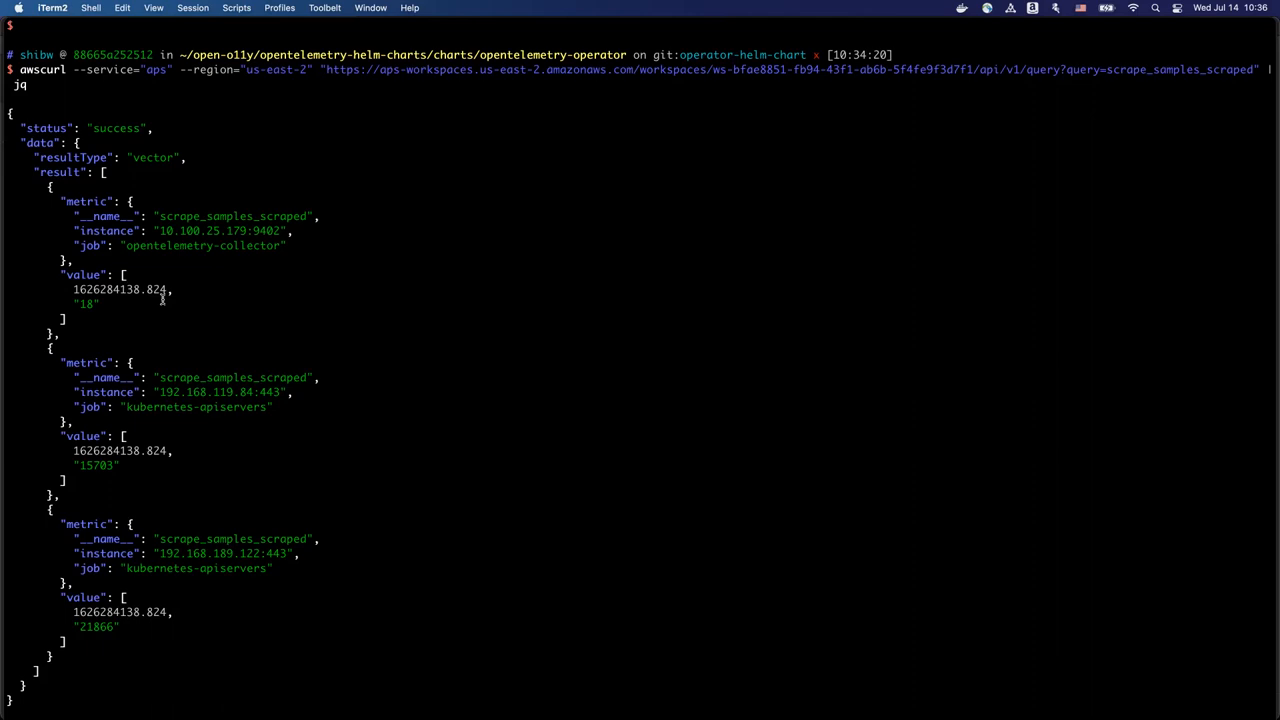
mouse_move(164, 304)
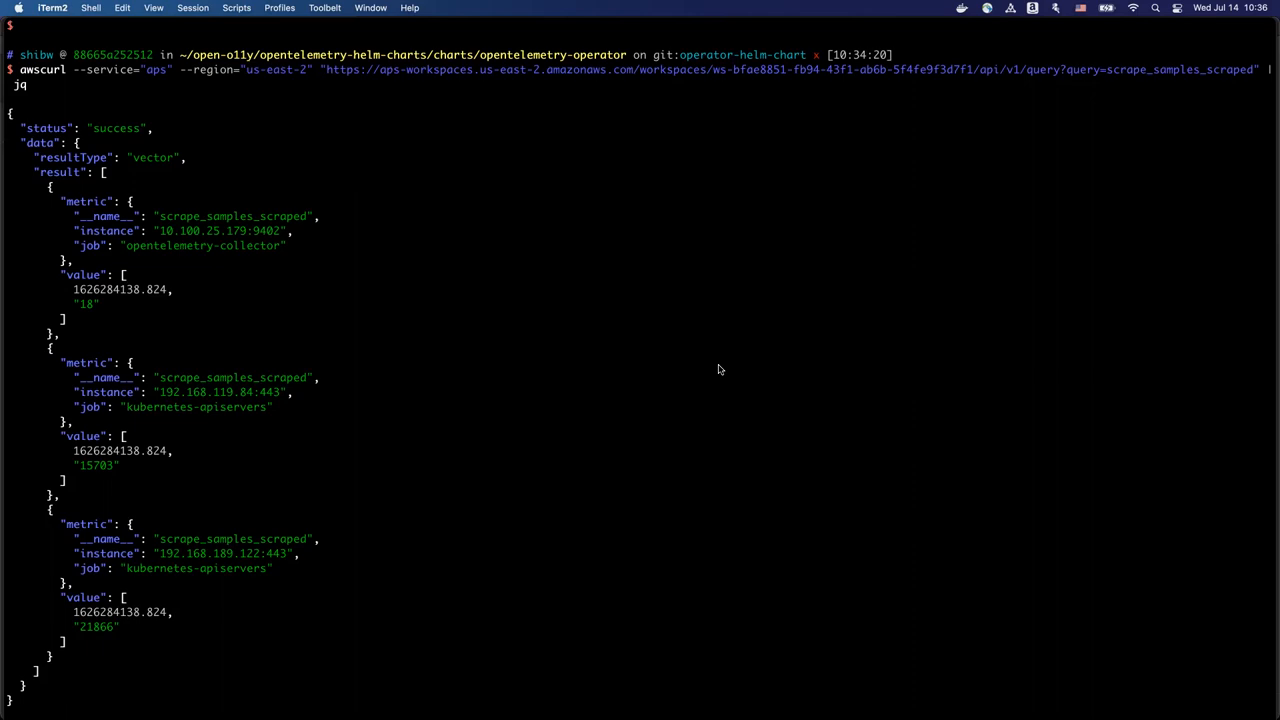
mouse_move(716, 366)
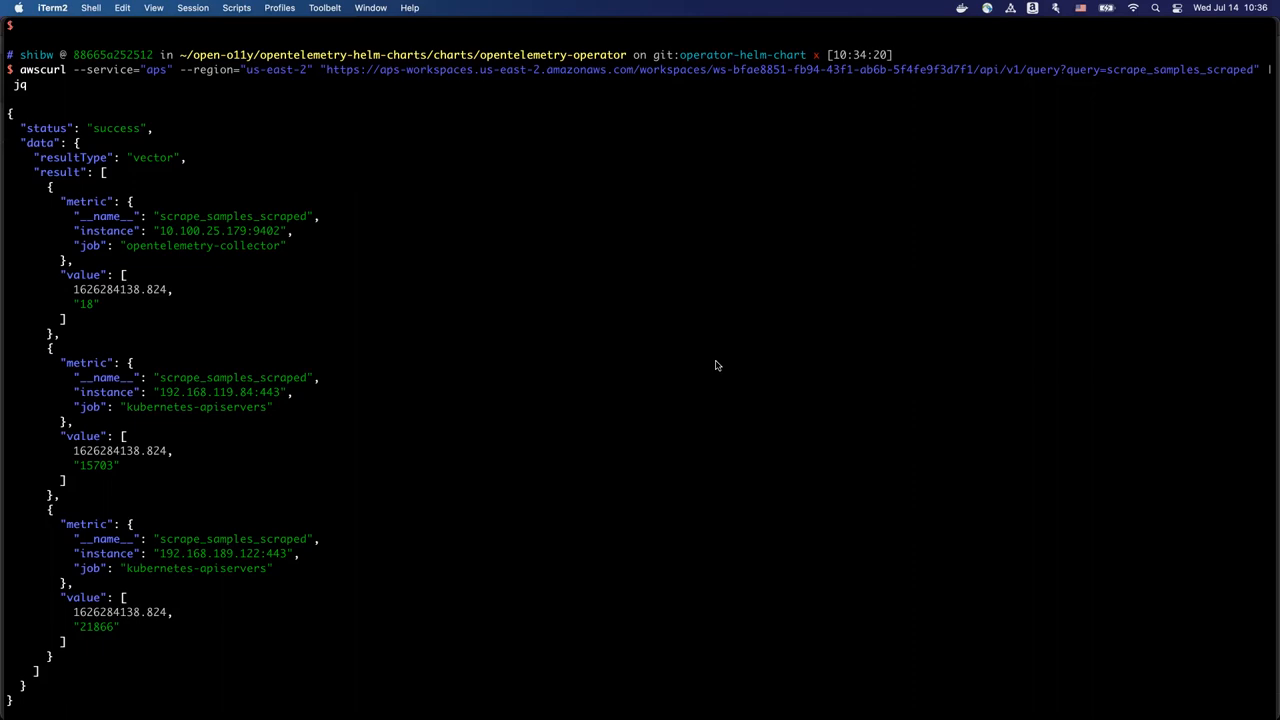
mouse_move(710, 72)
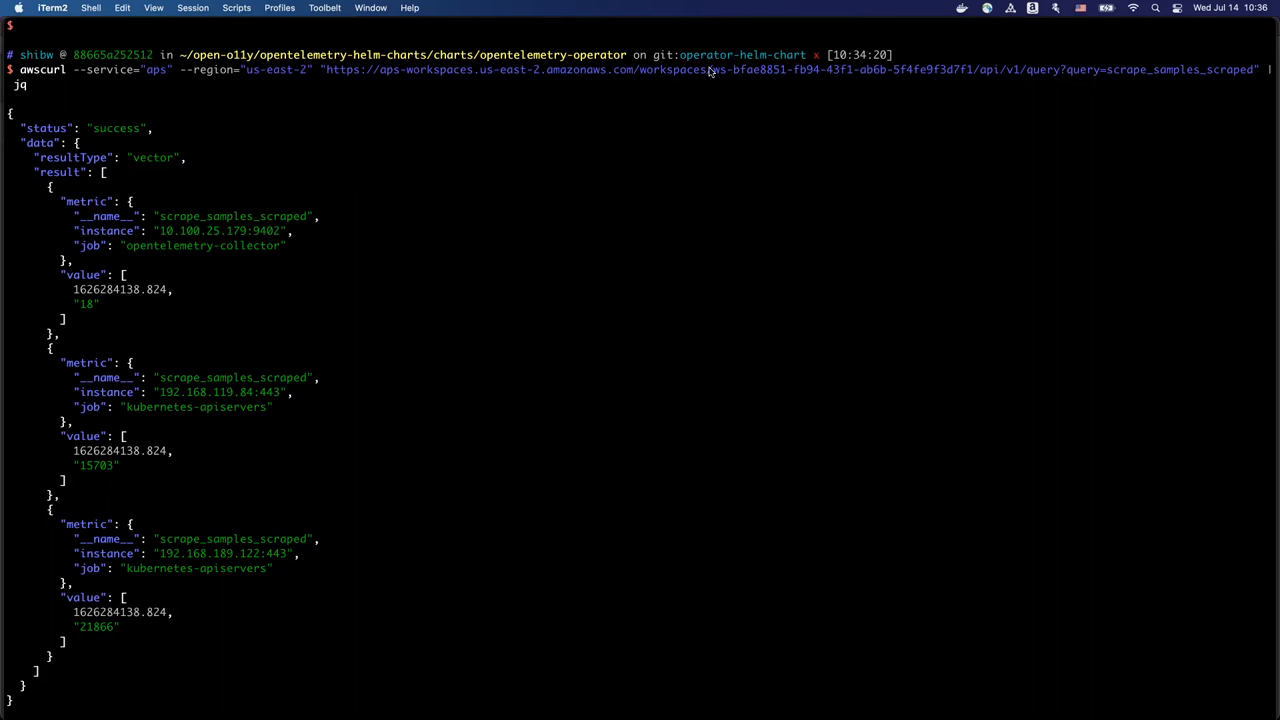
mouse_move(696, 158)
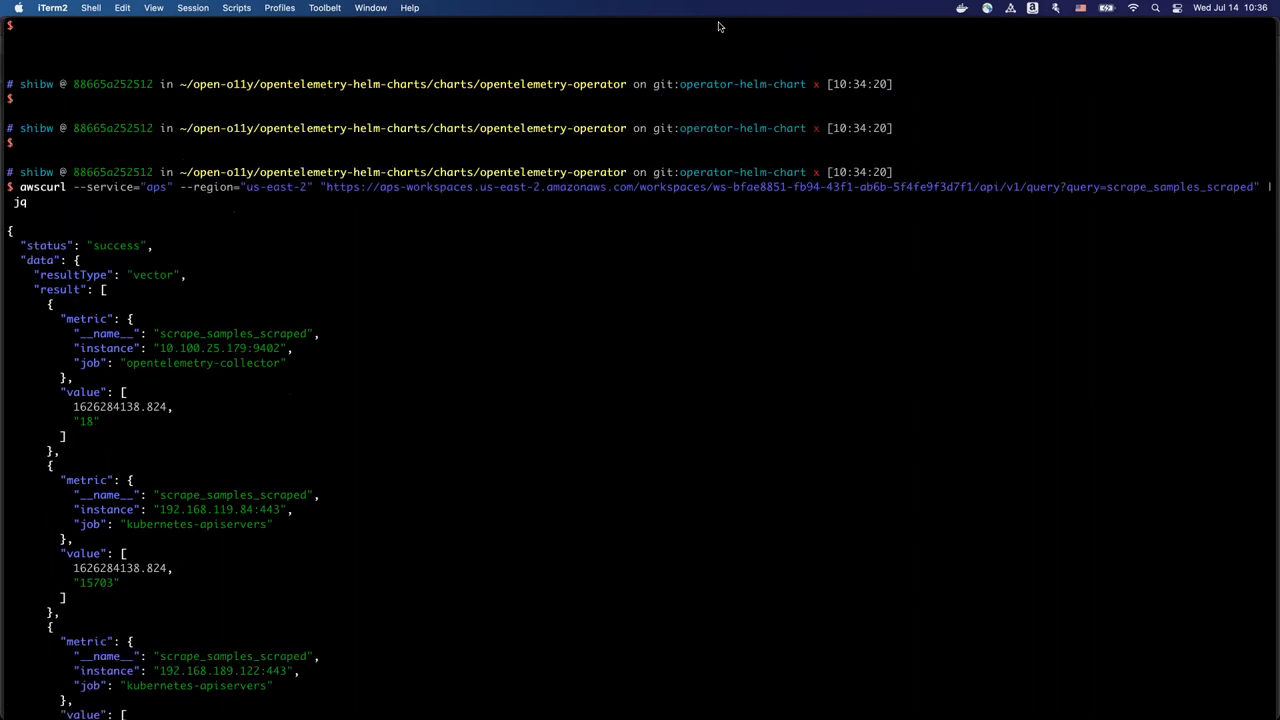
scroll(down, 3)
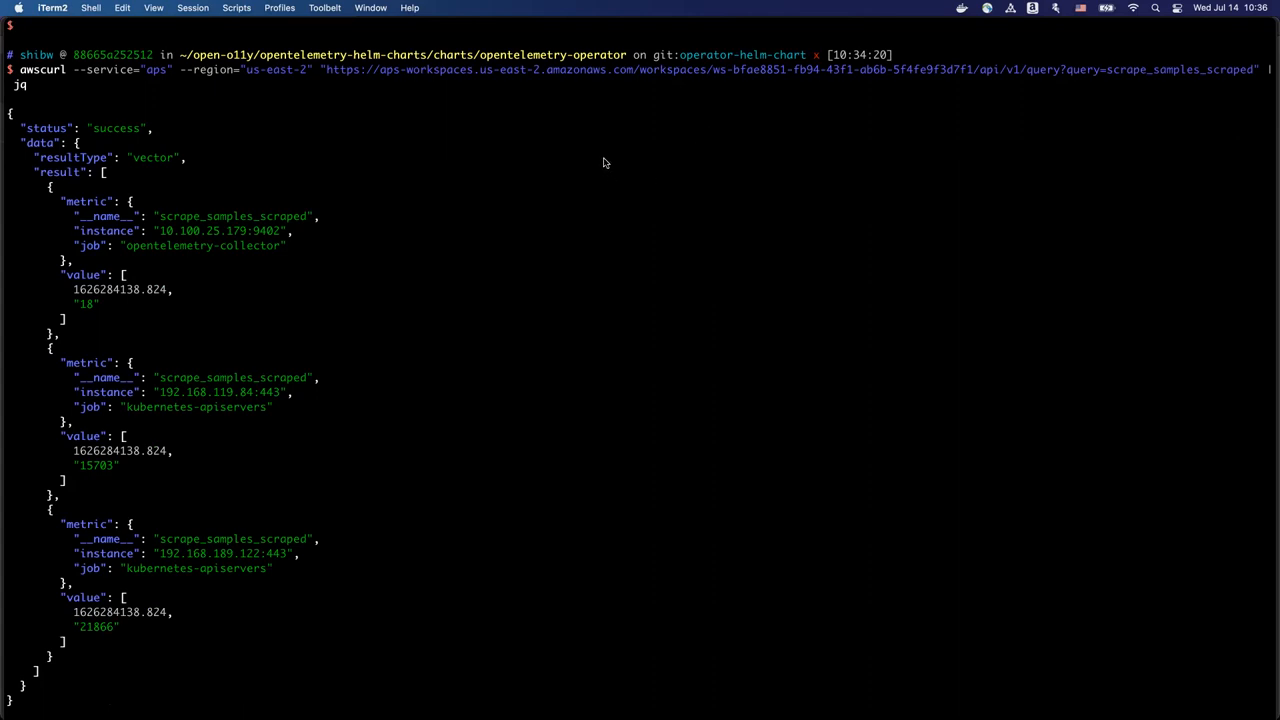
mouse_move(620, 148)
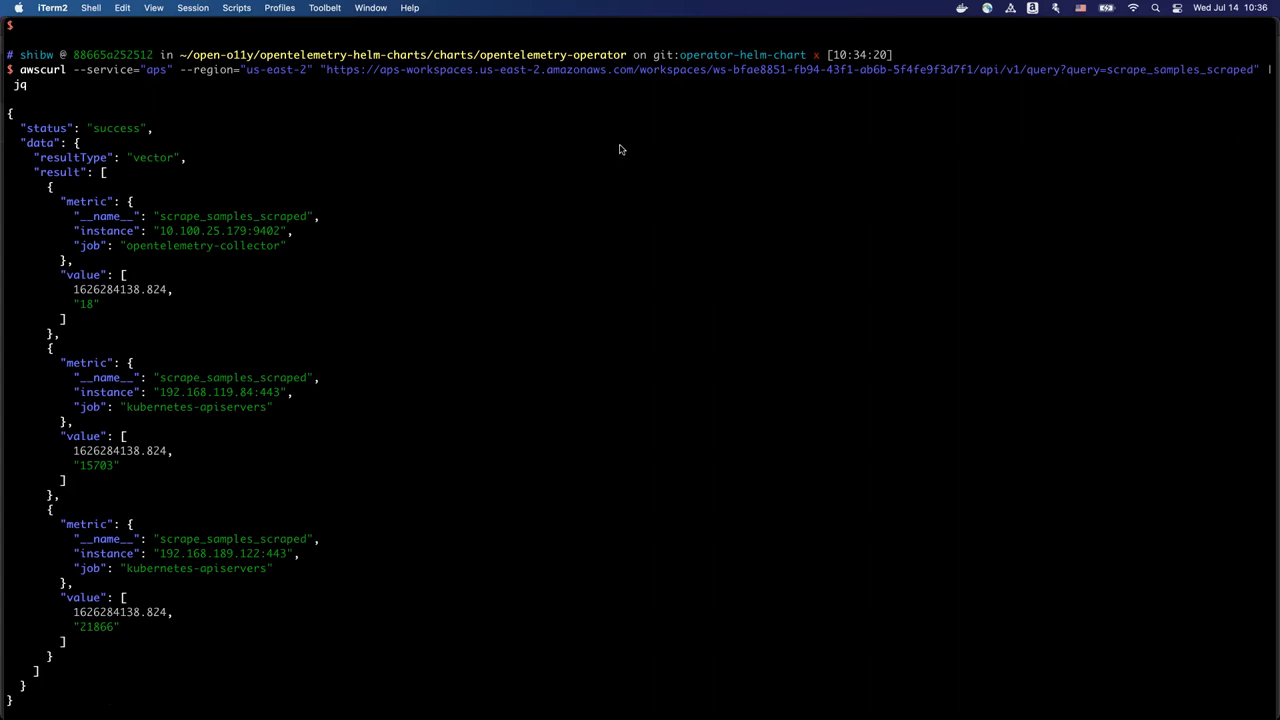
mouse_move(1044, 72)
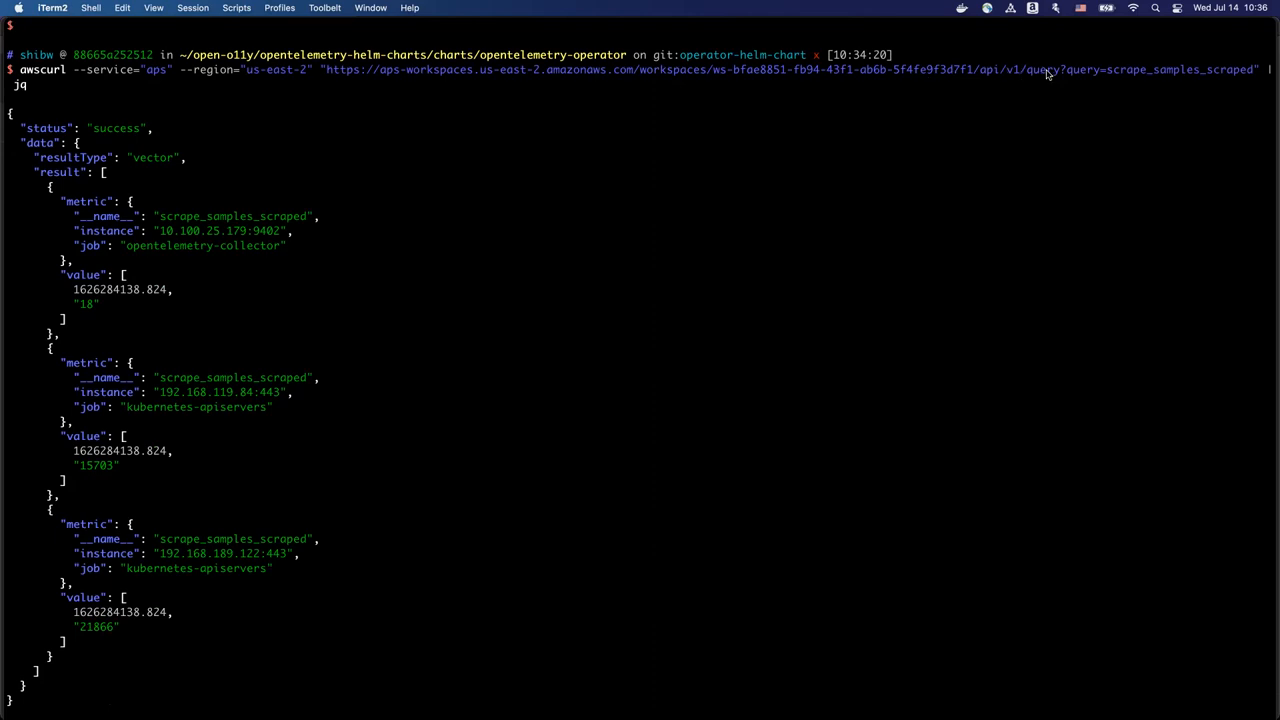
mouse_move(1080, 76)
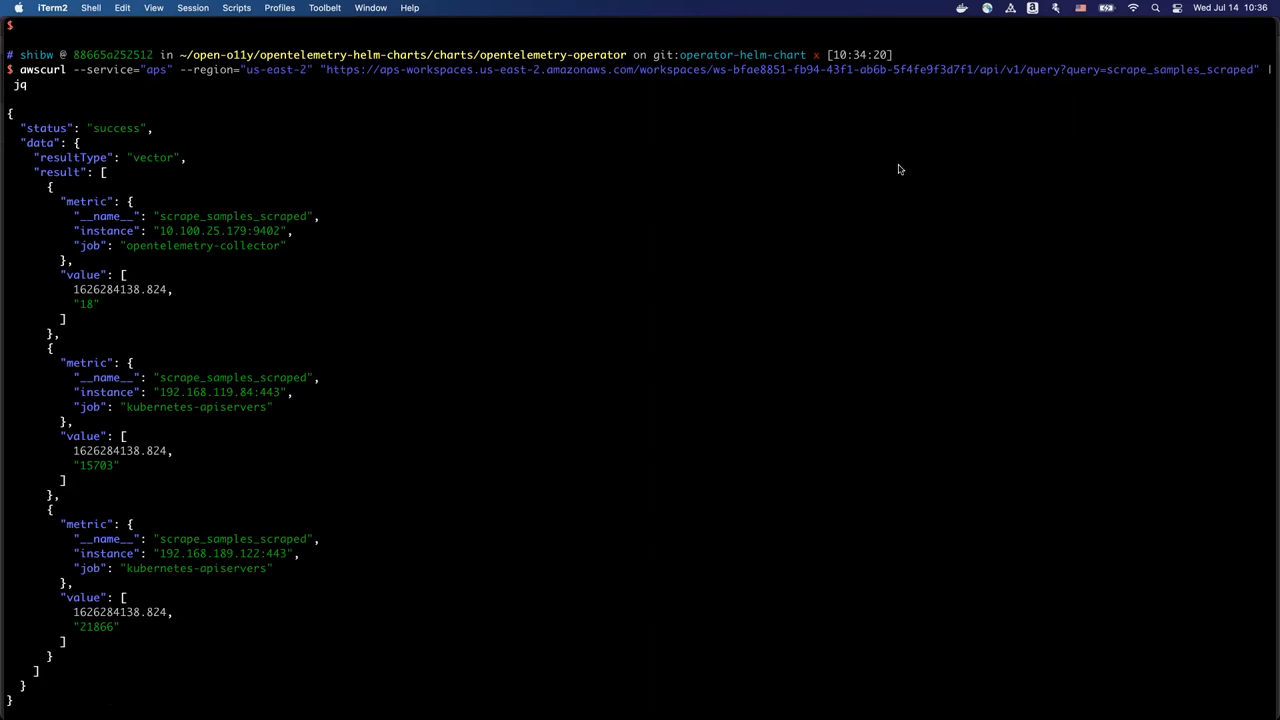
mouse_move(904, 182)
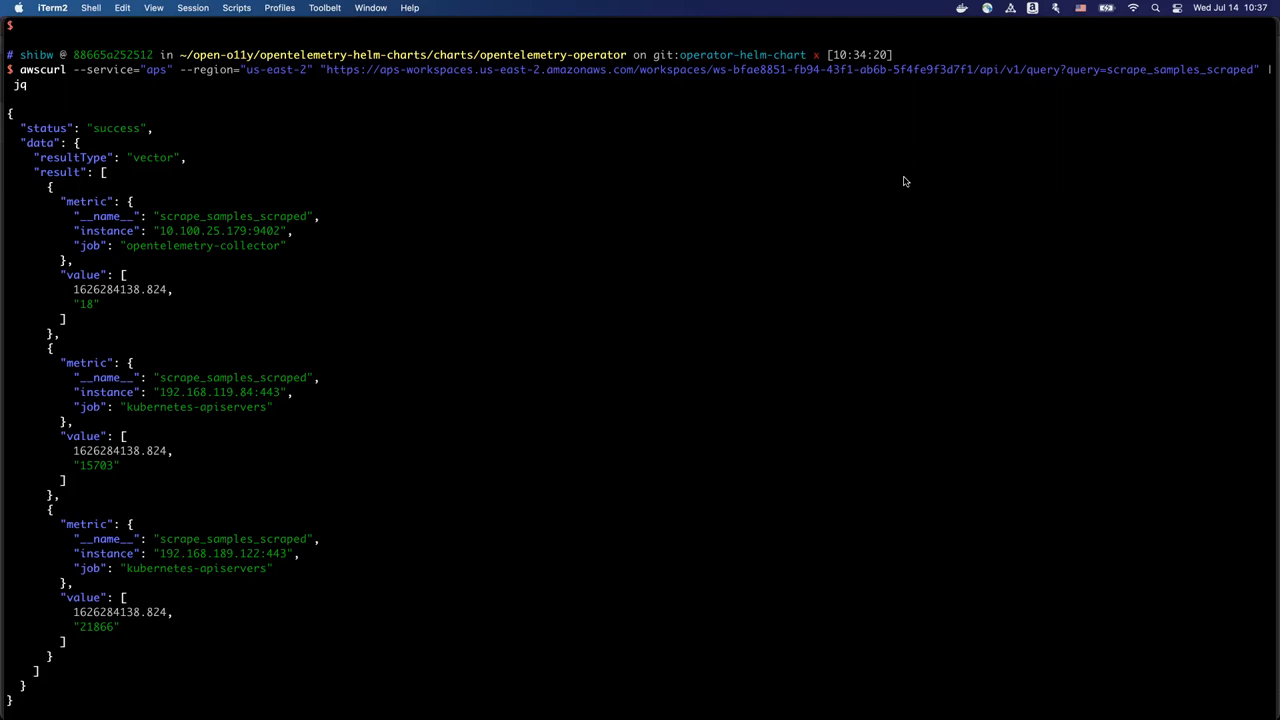
mouse_move(728, 26)
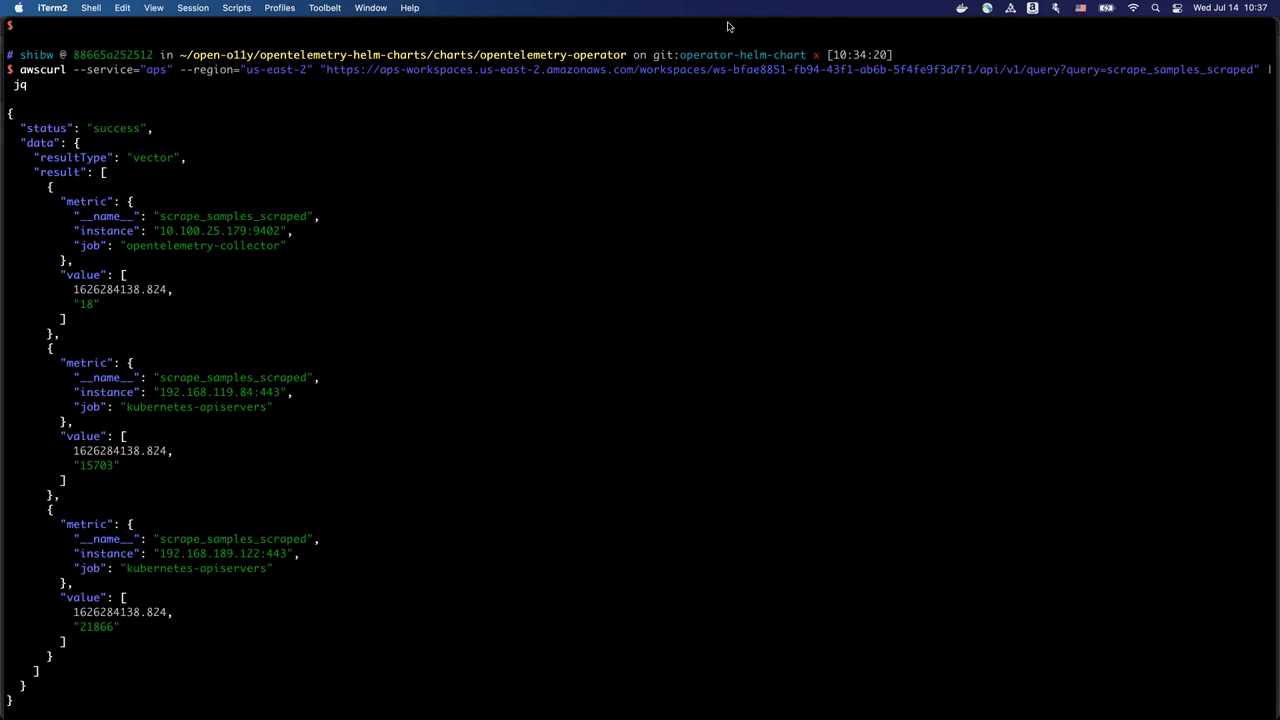